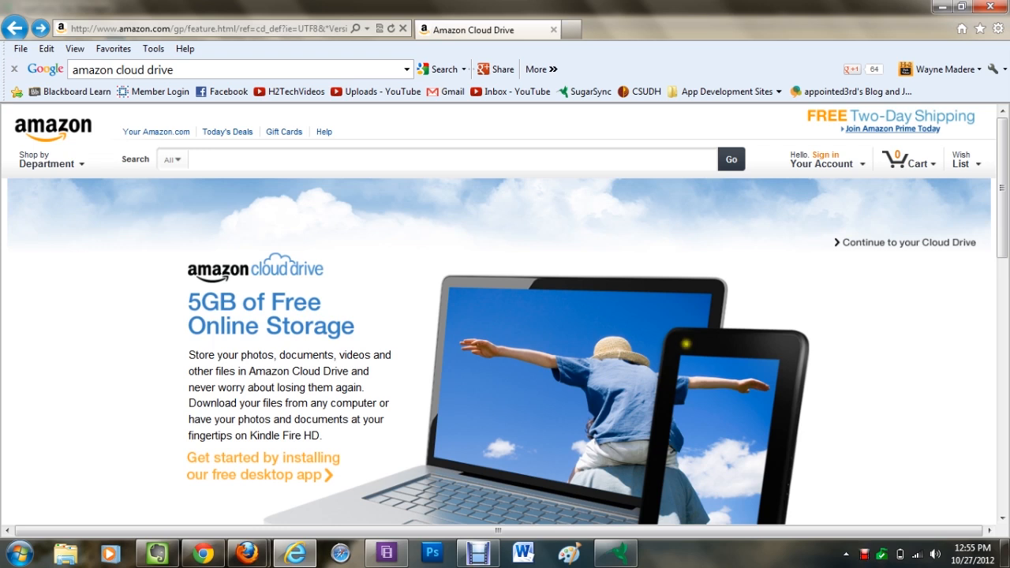
mouse_move(194, 462)
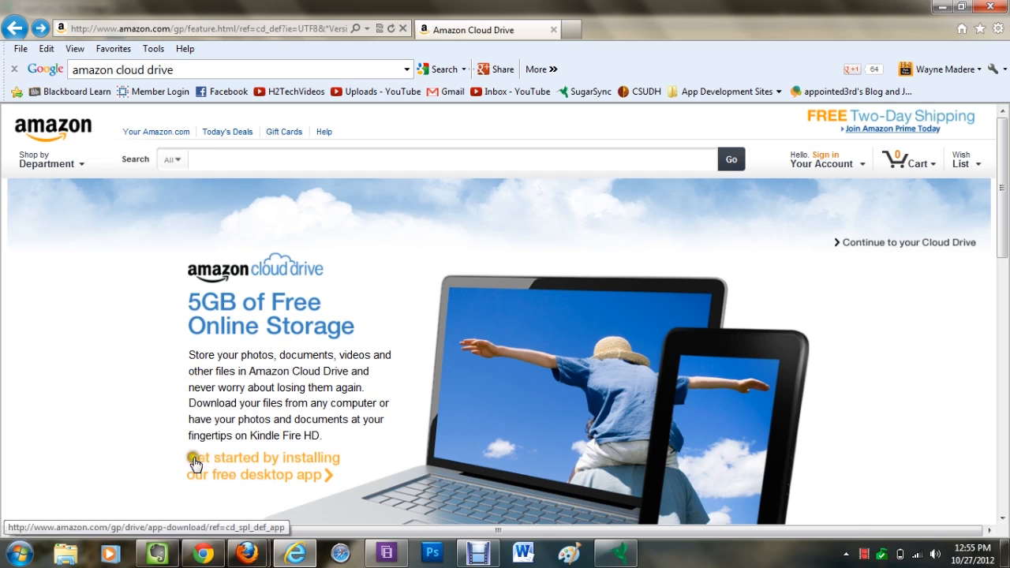
mouse_move(329, 464)
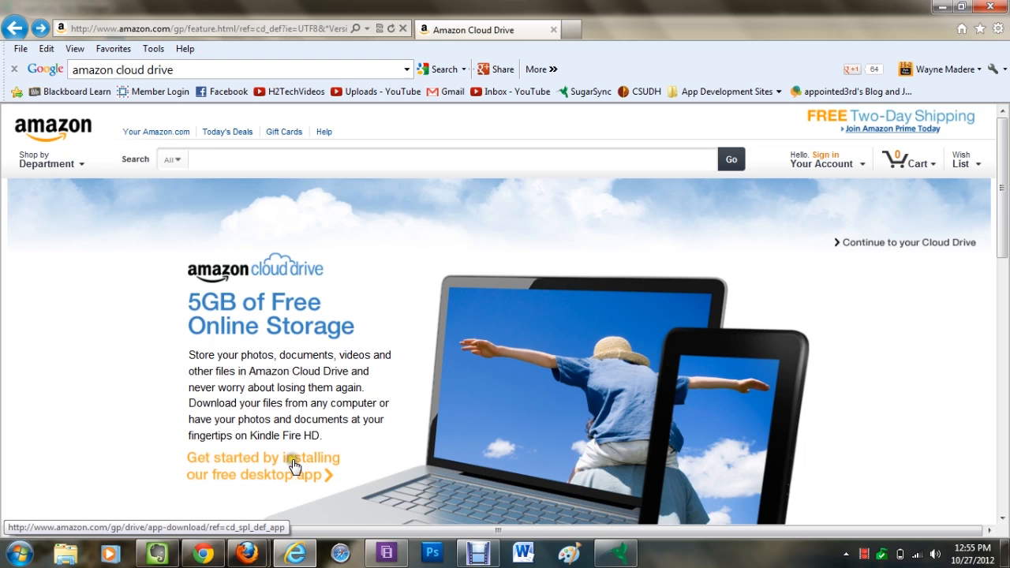
- Follow the 'Get started by installing our free desktop app' link to the Windows download page
left_click(262, 457)
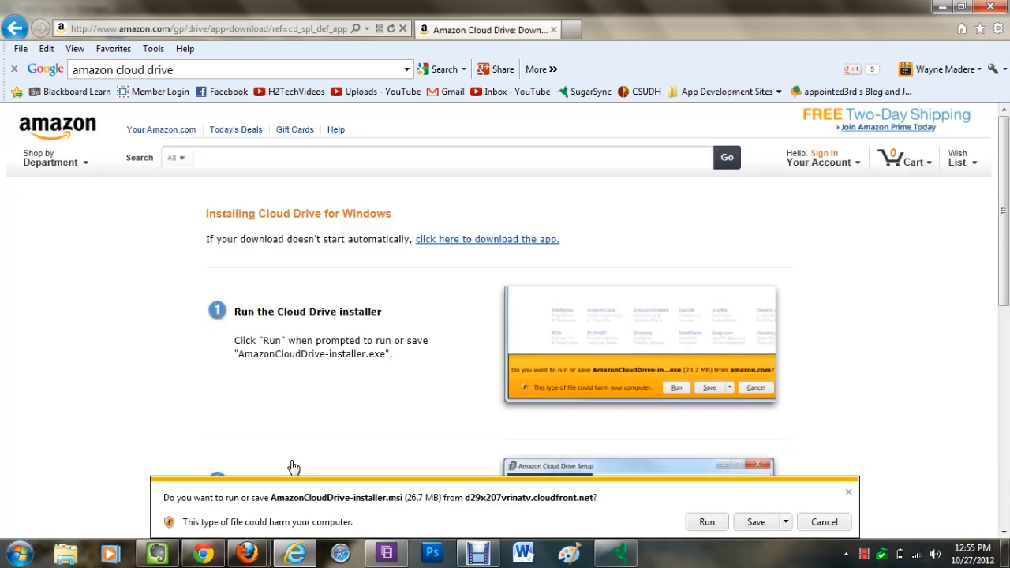
mouse_move(189, 487)
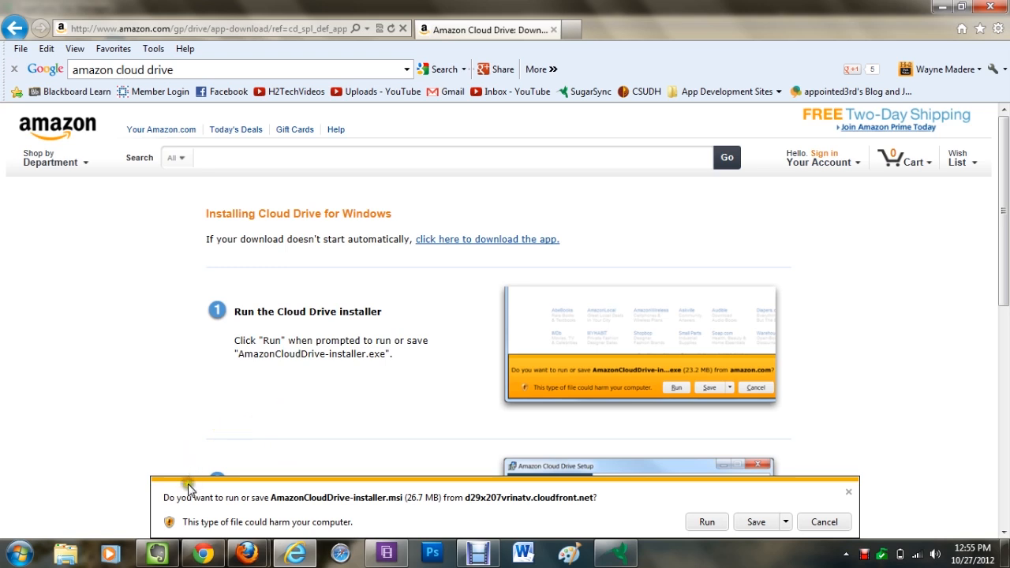
mouse_move(474, 496)
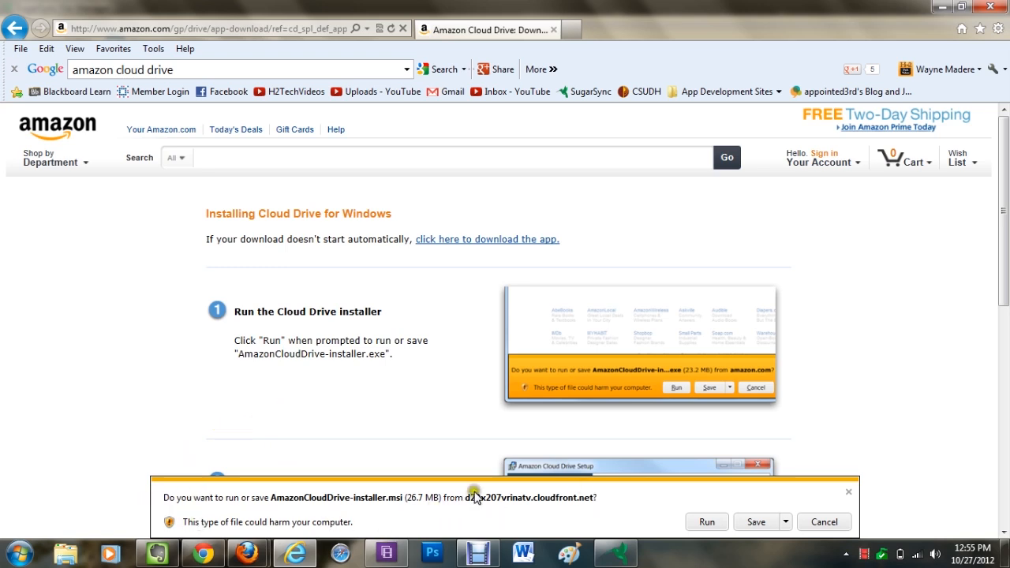
- Run the downloaded Amazon Cloud Drive installer from the browser's notification bar
left_click(705, 522)
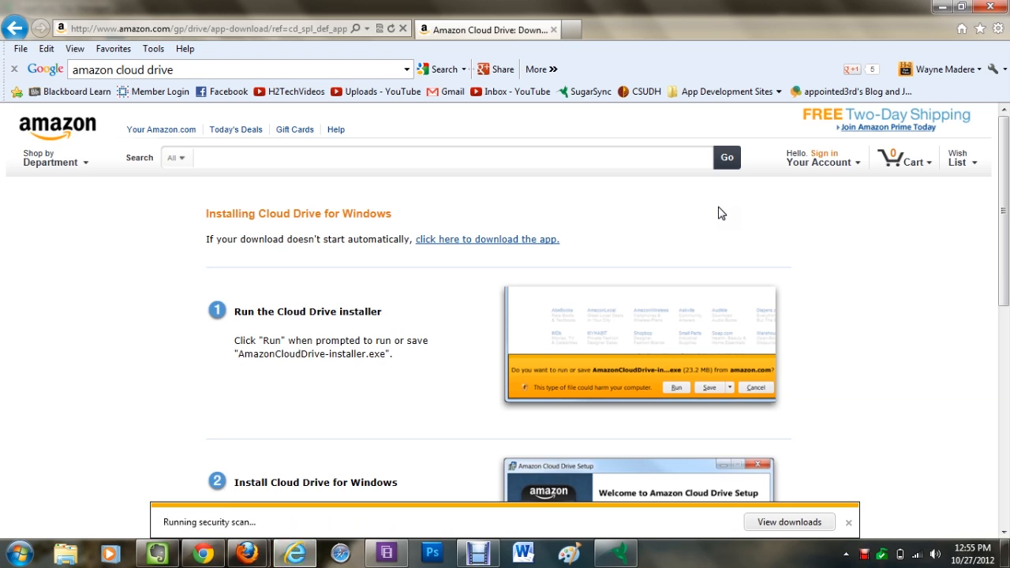
- Take the Amazon Cloud Drive setup wizard from Install through to Finish
left_click(676, 386)
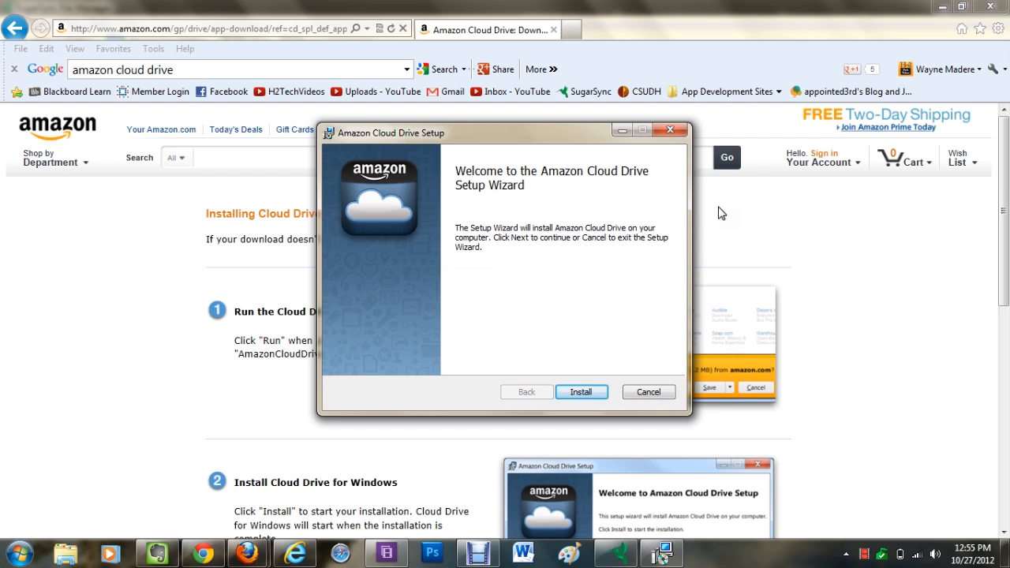
mouse_move(345, 146)
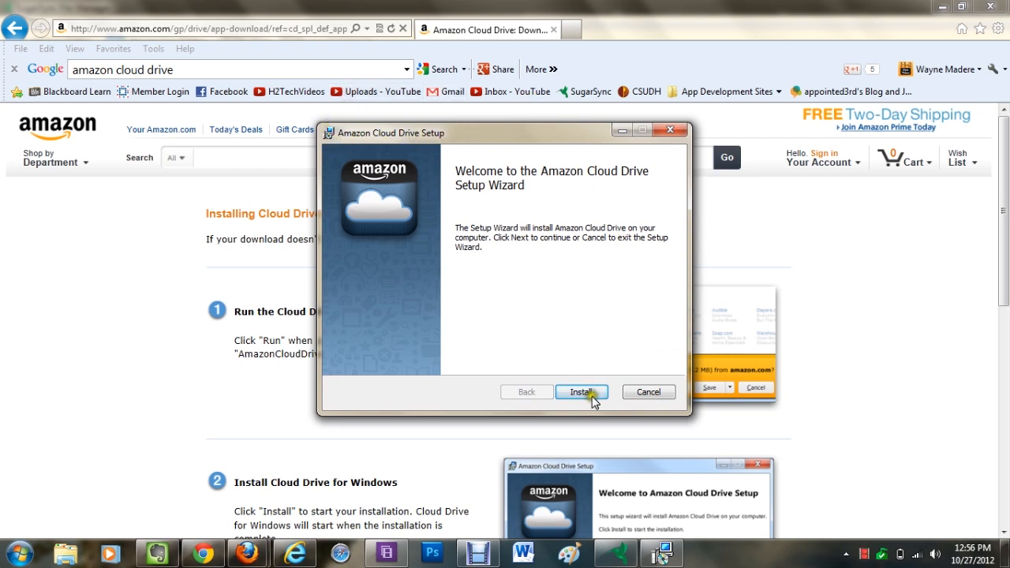
left_click(582, 392)
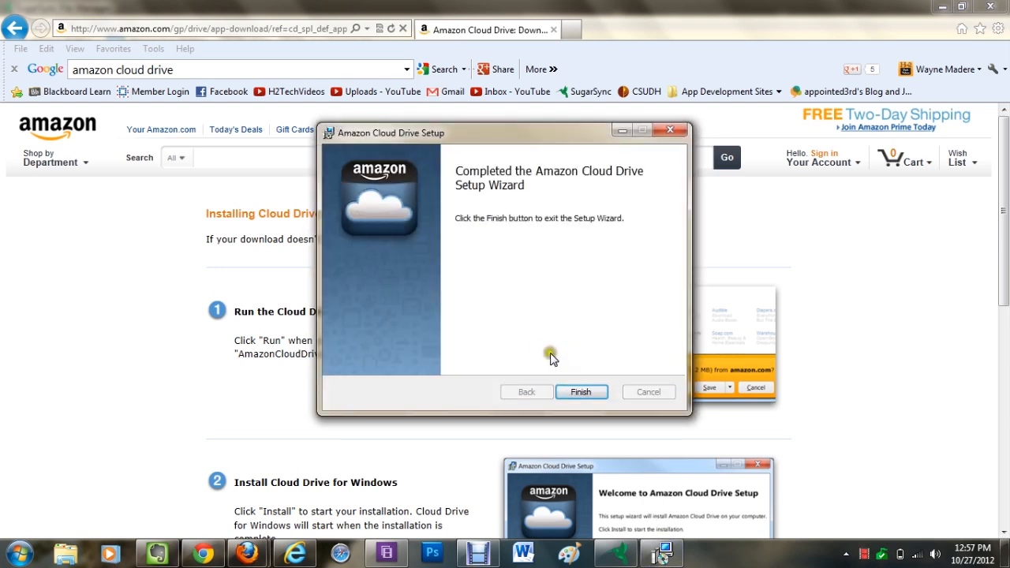
left_click(581, 391)
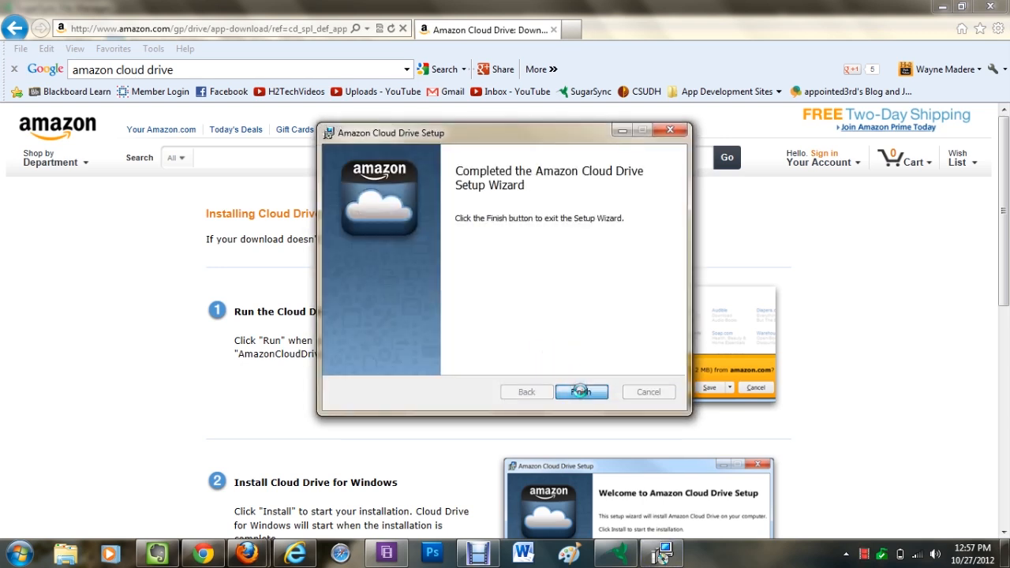
left_click(581, 392)
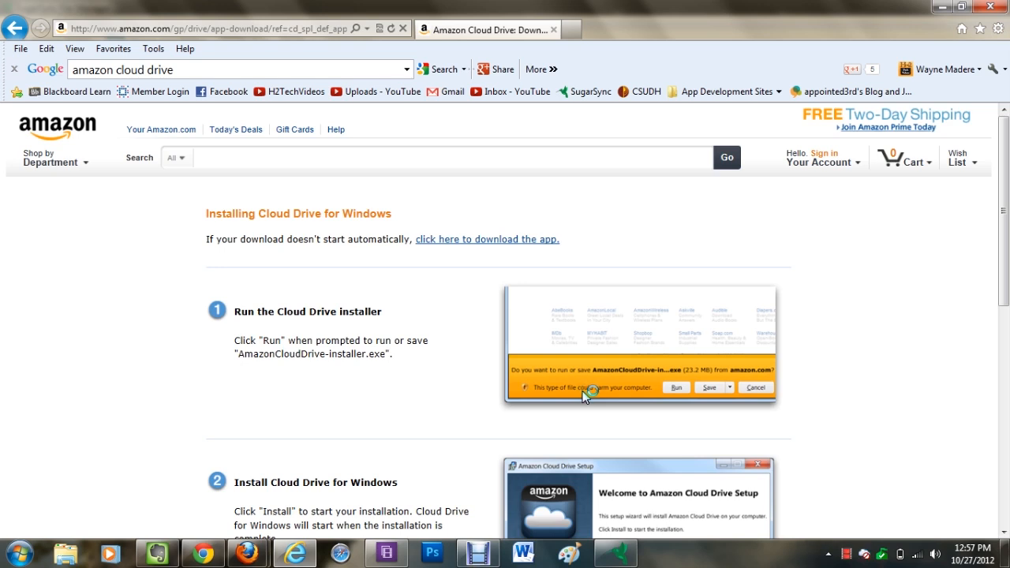
mouse_move(856, 466)
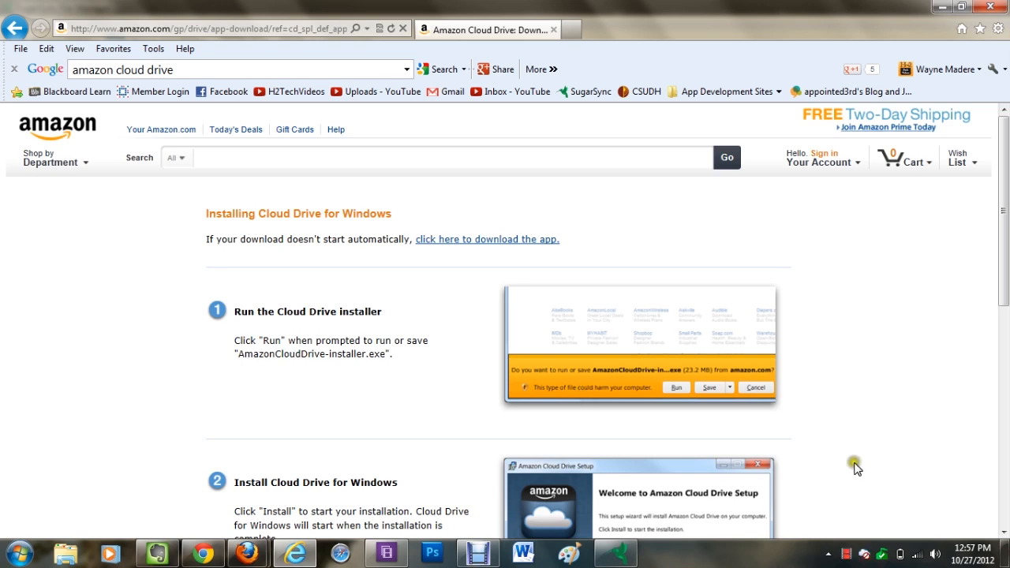
- Minimize Internet Explorer to reveal the Cloud Drive sign-in window
left_click(1004, 553)
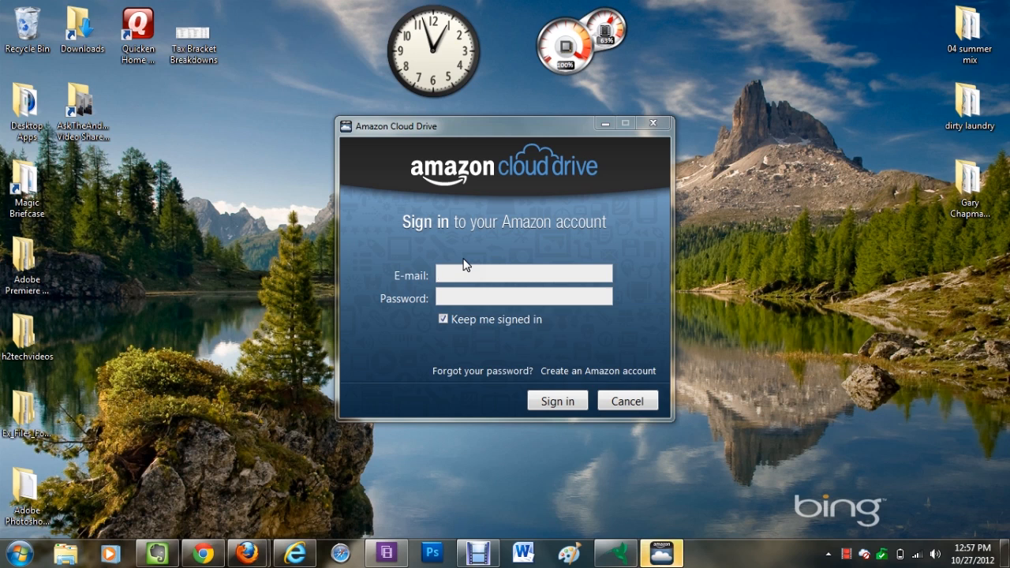
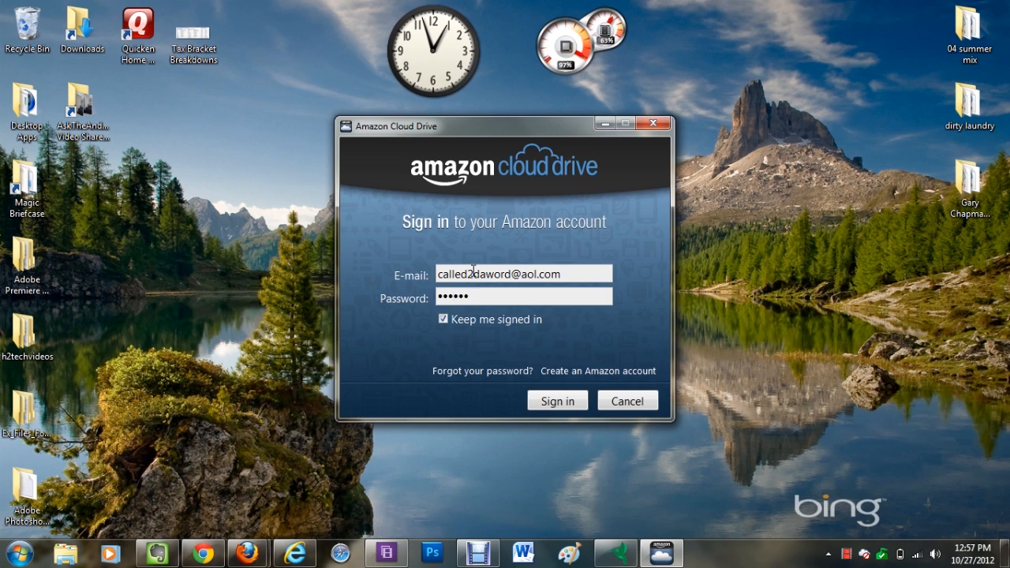
left_click(557, 401)
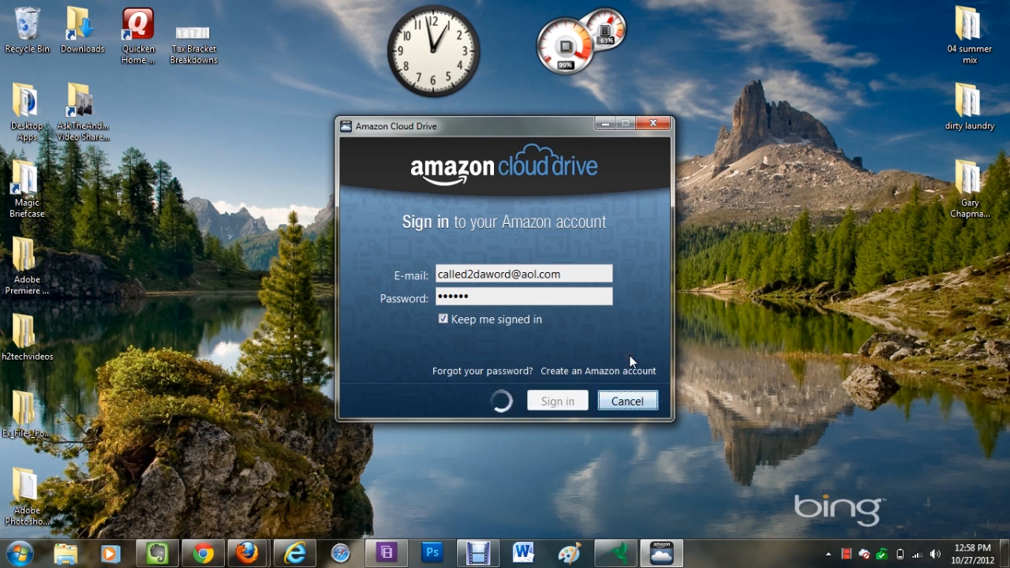
left_click(627, 400)
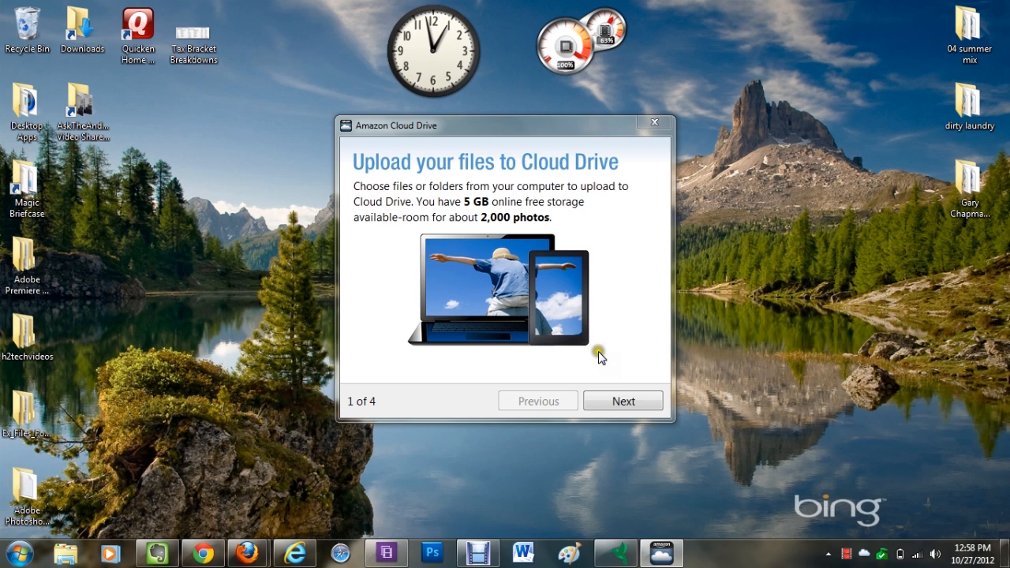
- Page through the four introduction screens and drag the upload window to the top-right
left_click(623, 400)
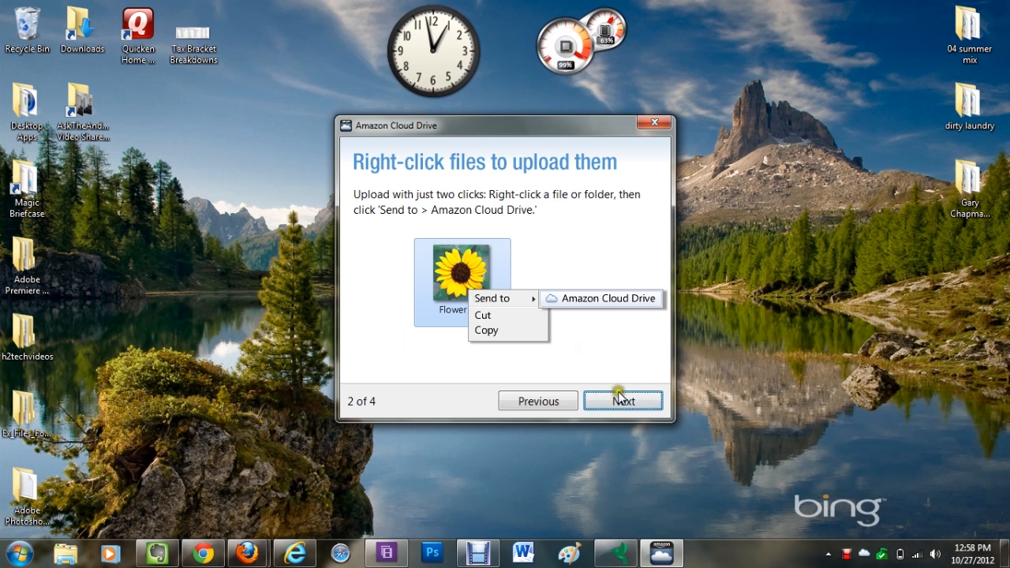
left_click(622, 401)
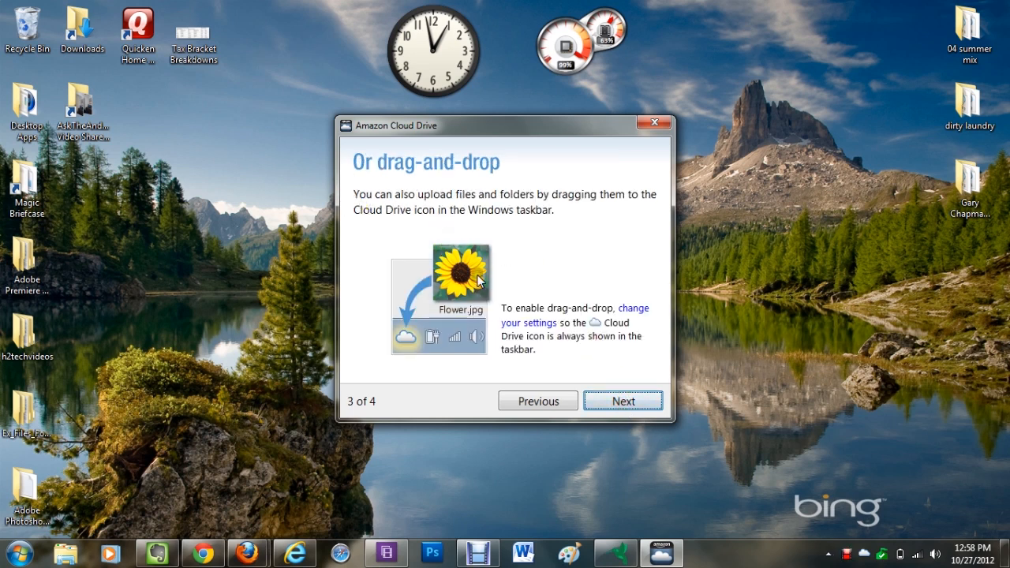
mouse_move(437, 228)
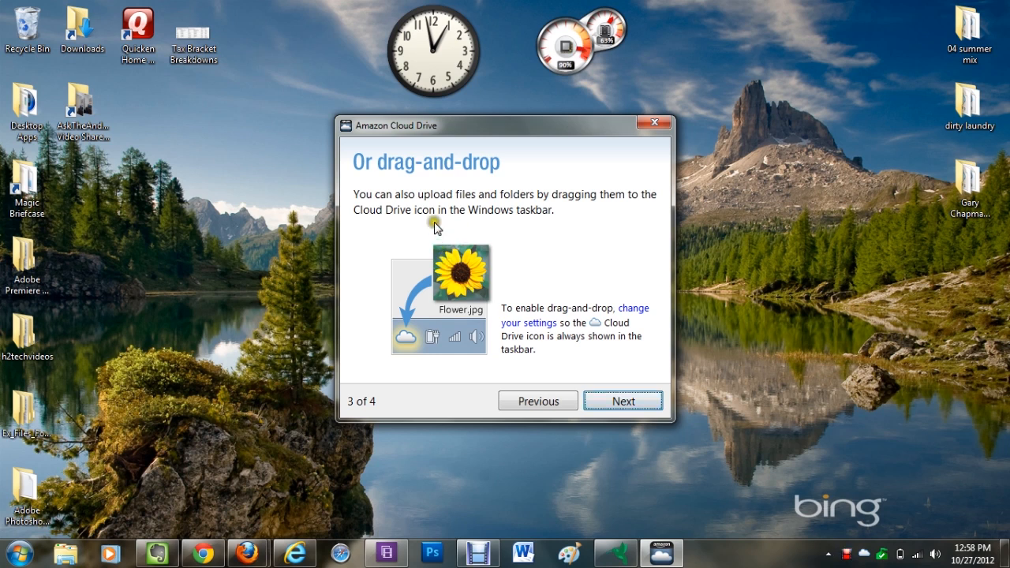
mouse_move(868, 557)
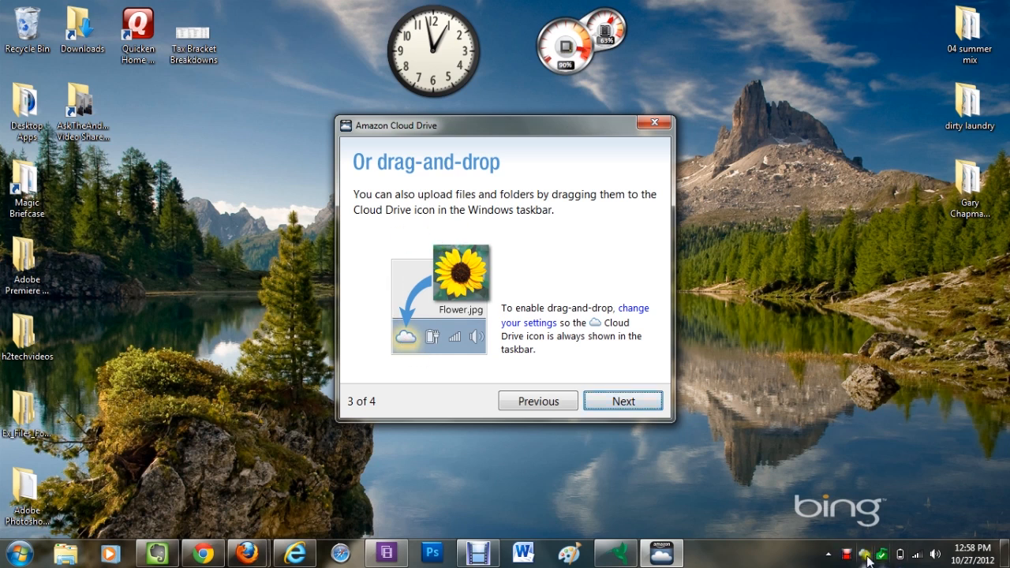
mouse_move(779, 451)
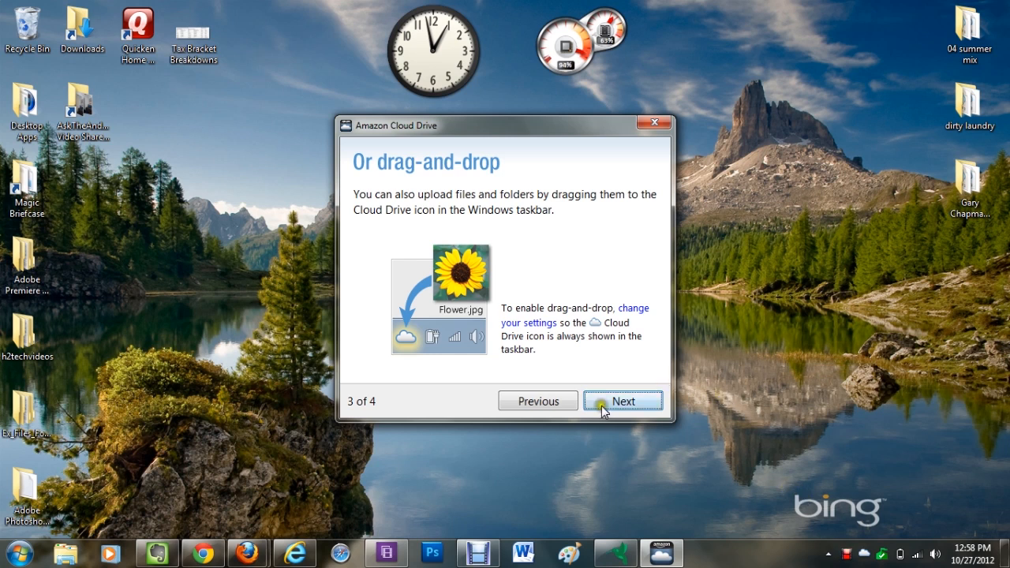
left_click(623, 401)
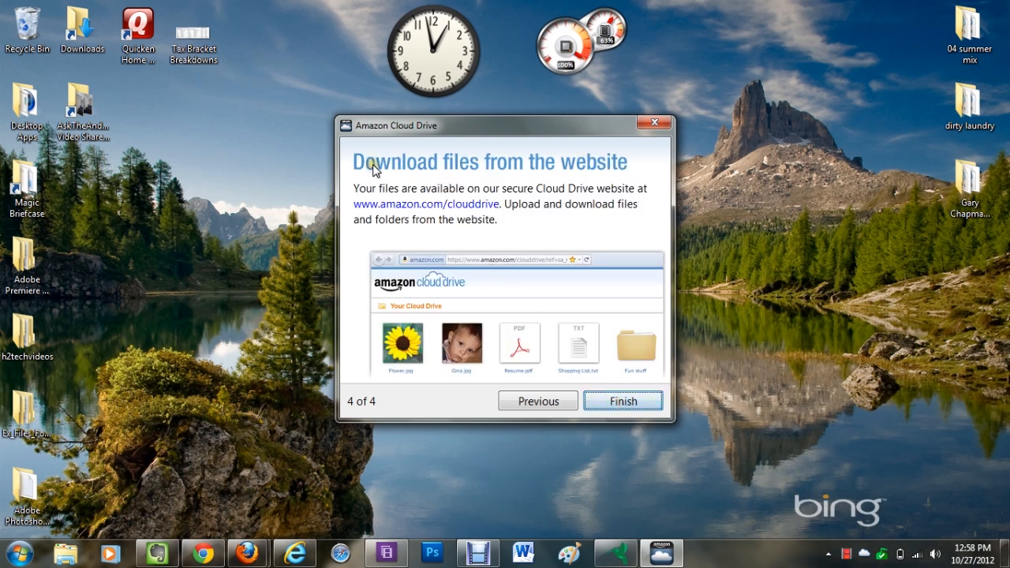
mouse_move(551, 228)
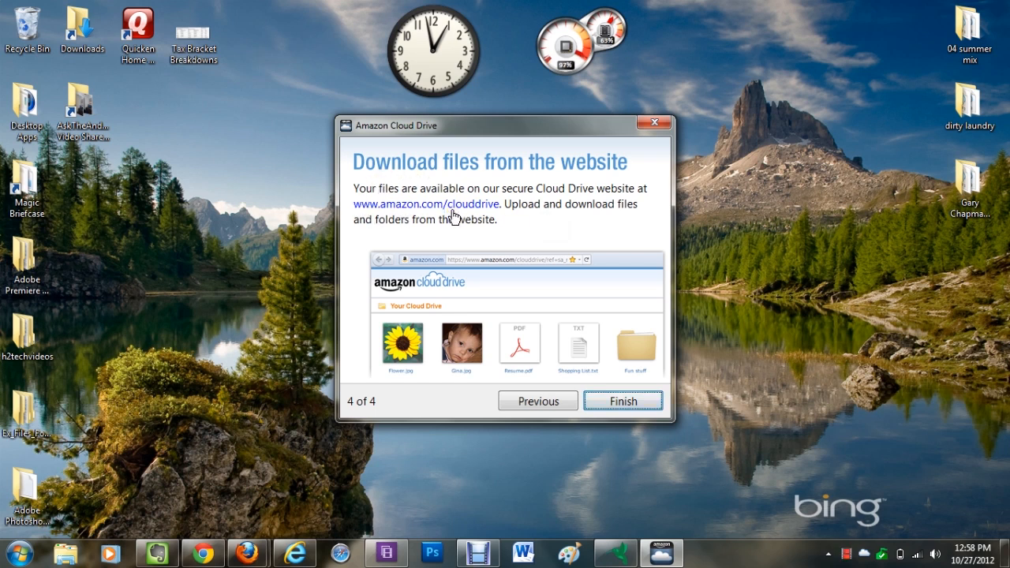
left_click(622, 401)
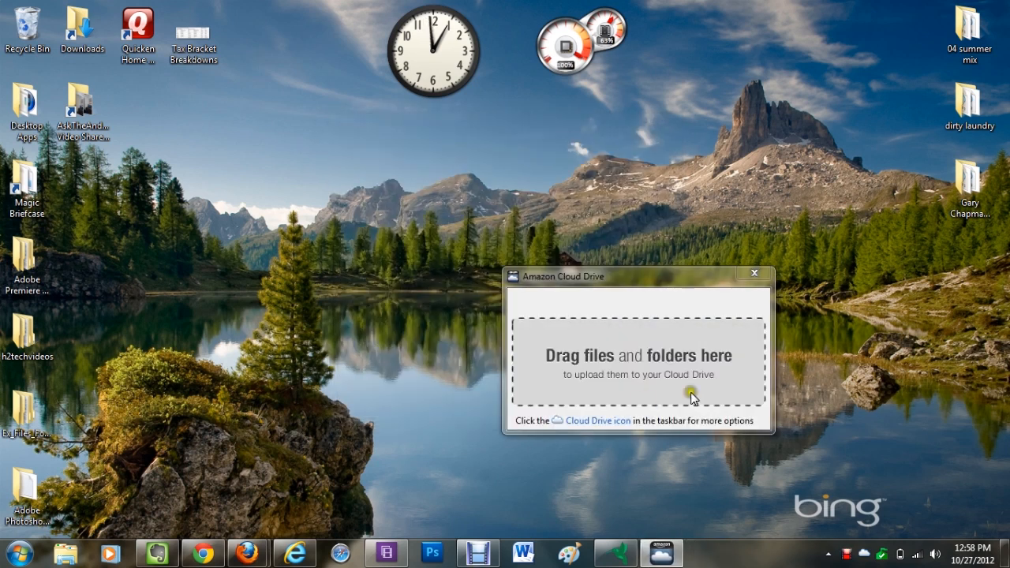
left_click_drag(557, 276, 789, 16)
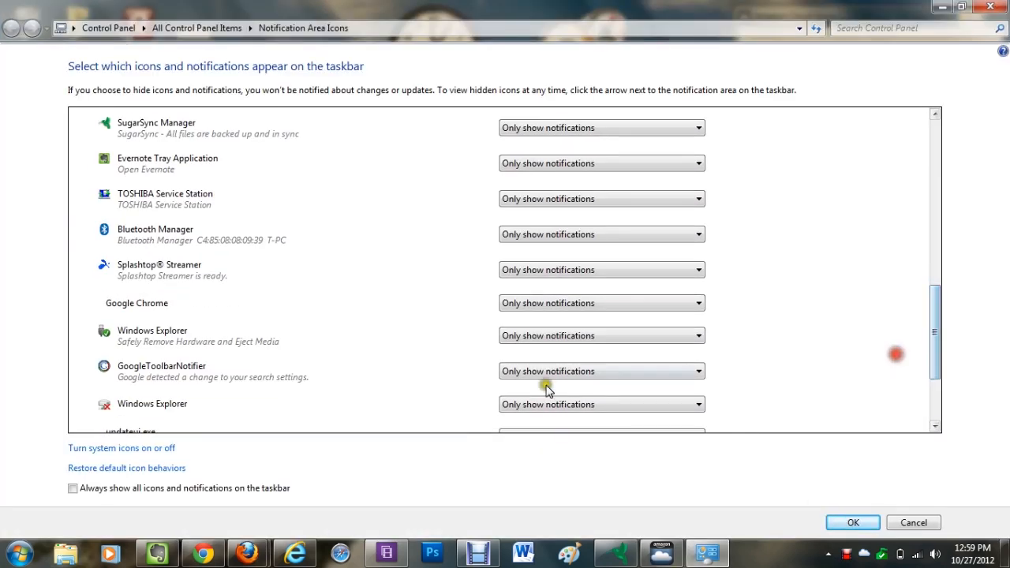
mouse_move(349, 402)
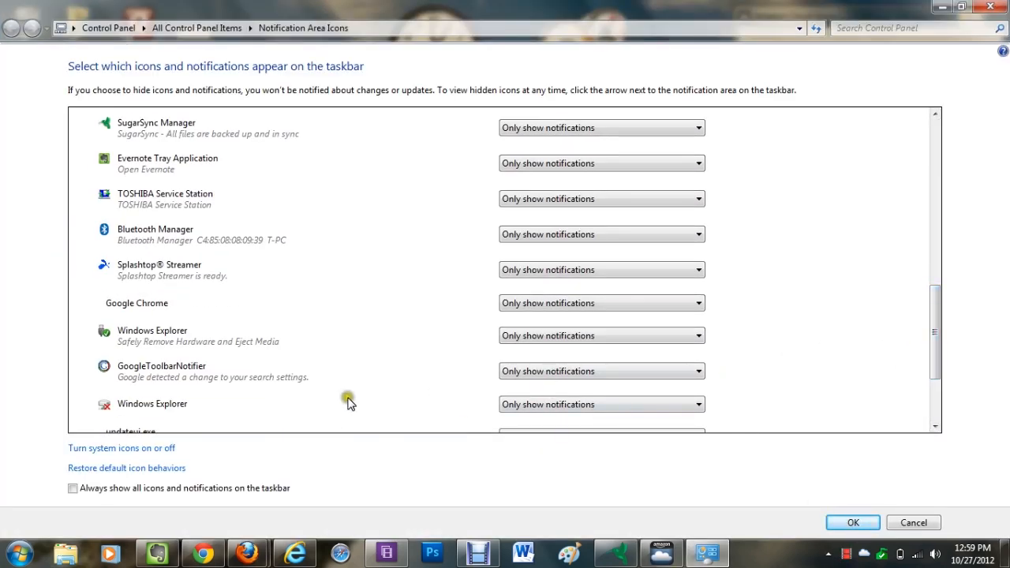
mouse_move(935, 335)
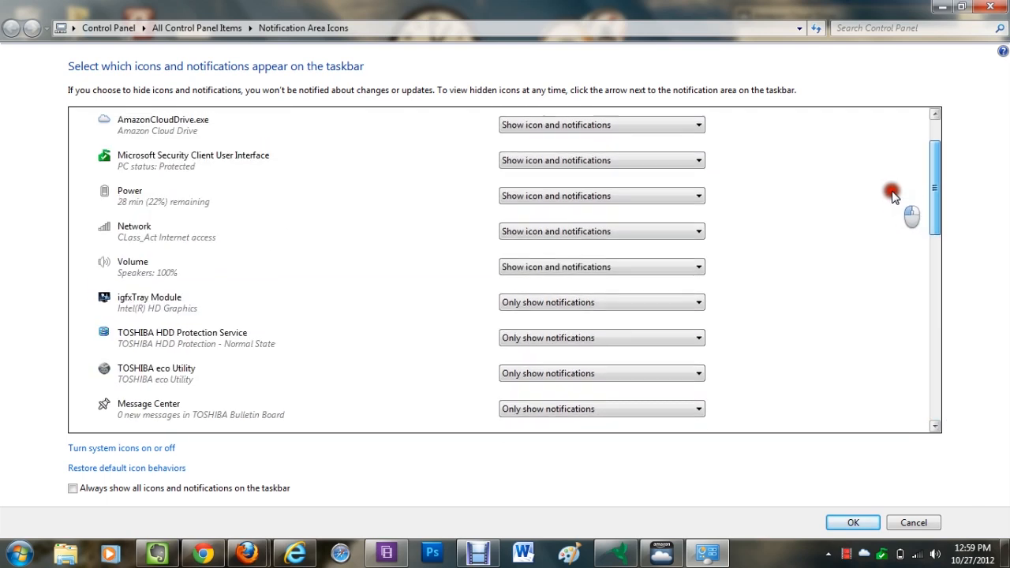
- Set AmazonCloudDrive.exe to 'Show icon and notifications' and save the settings
scroll("up", 3)
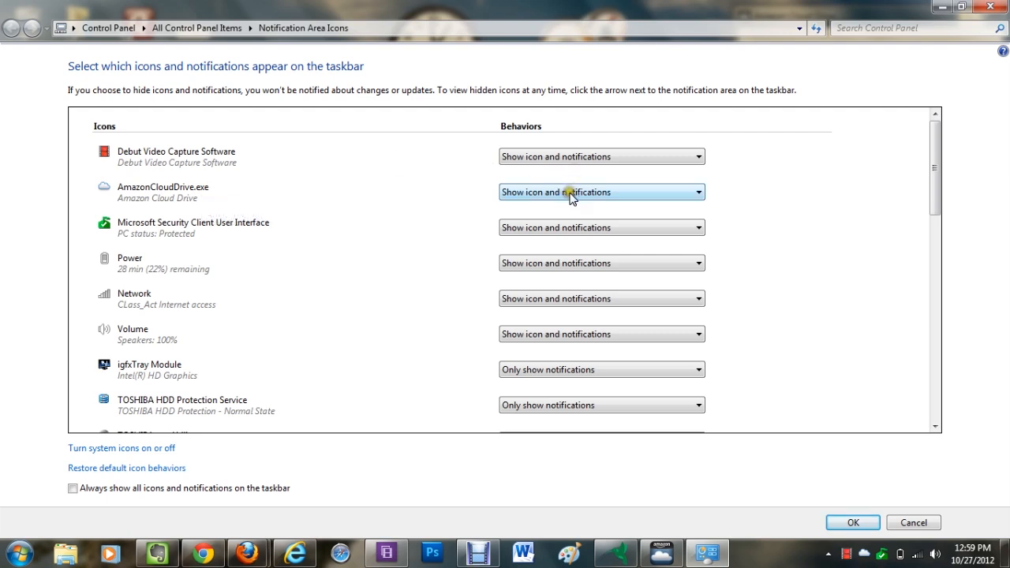
mouse_move(509, 198)
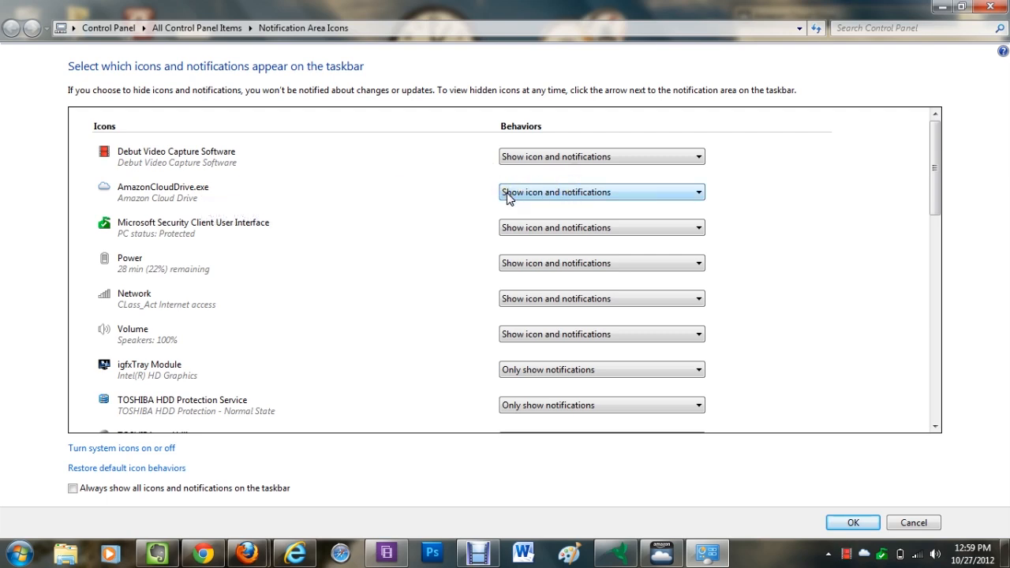
mouse_move(650, 207)
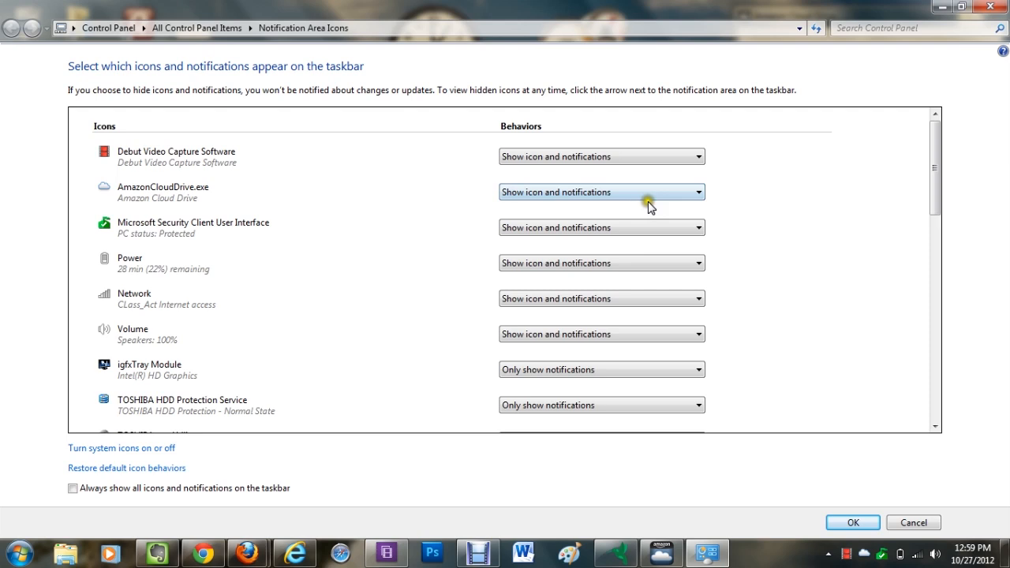
left_click(695, 192)
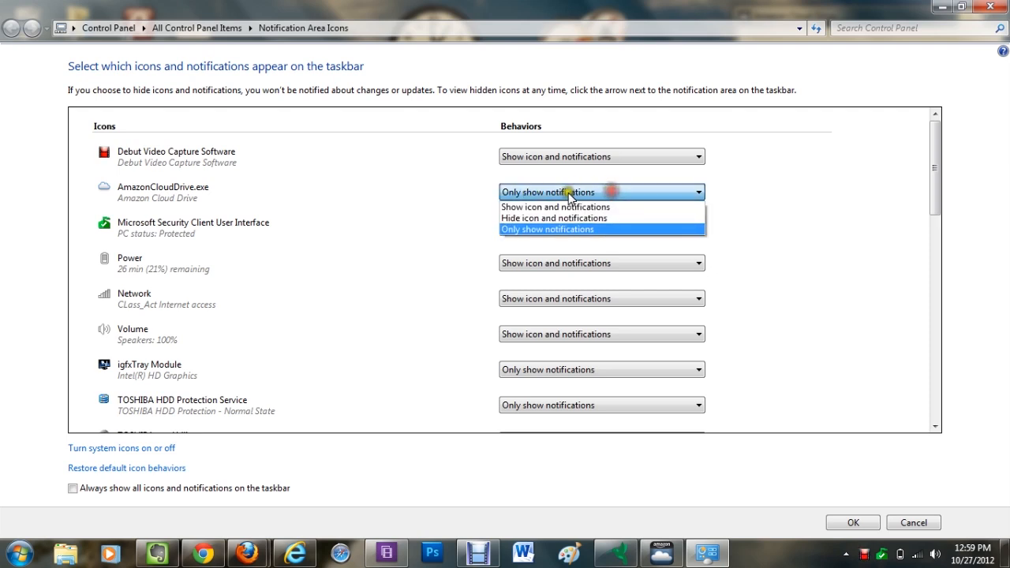
mouse_move(555, 206)
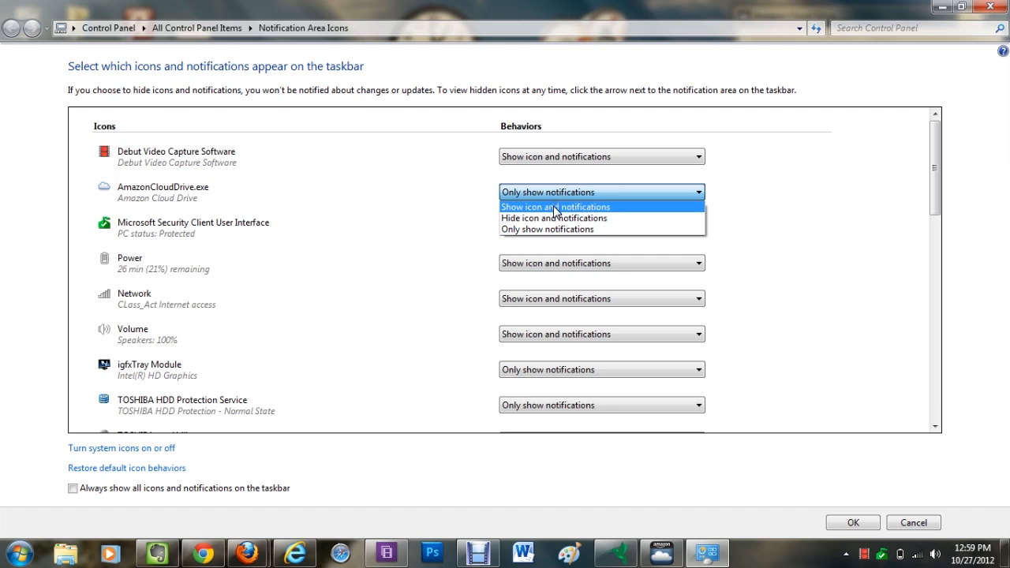
left_click(555, 206)
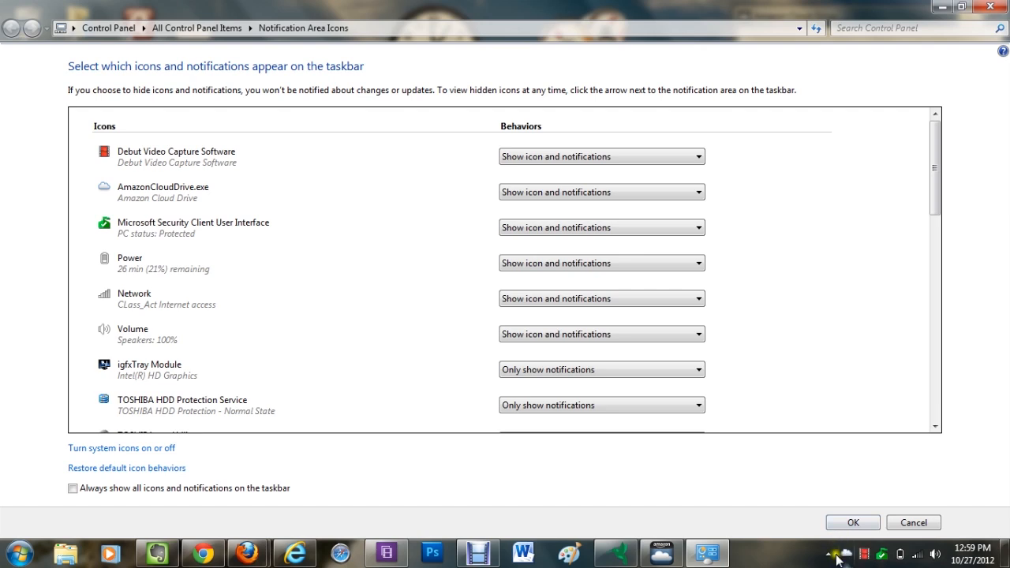
mouse_move(848, 553)
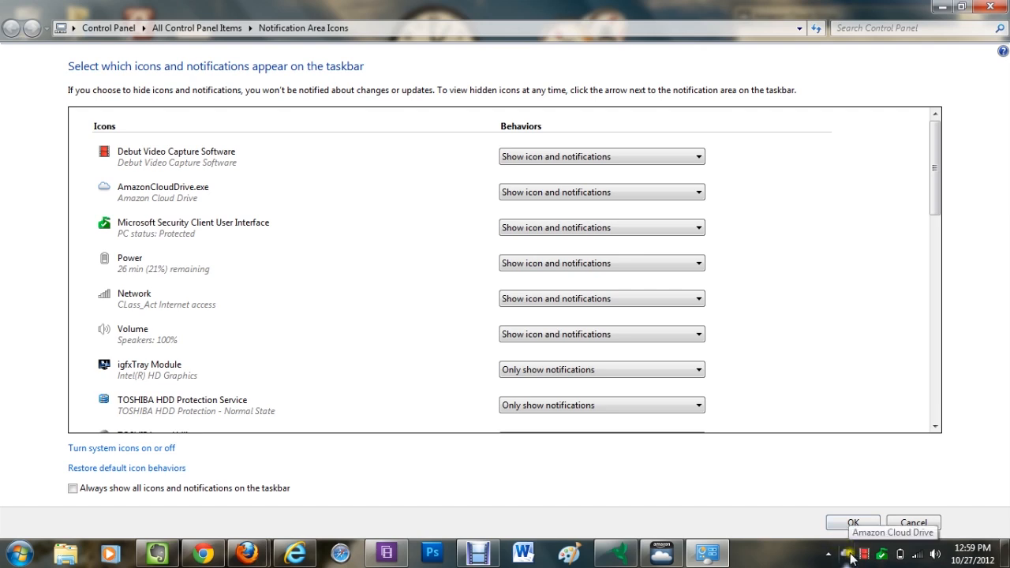
mouse_move(817, 494)
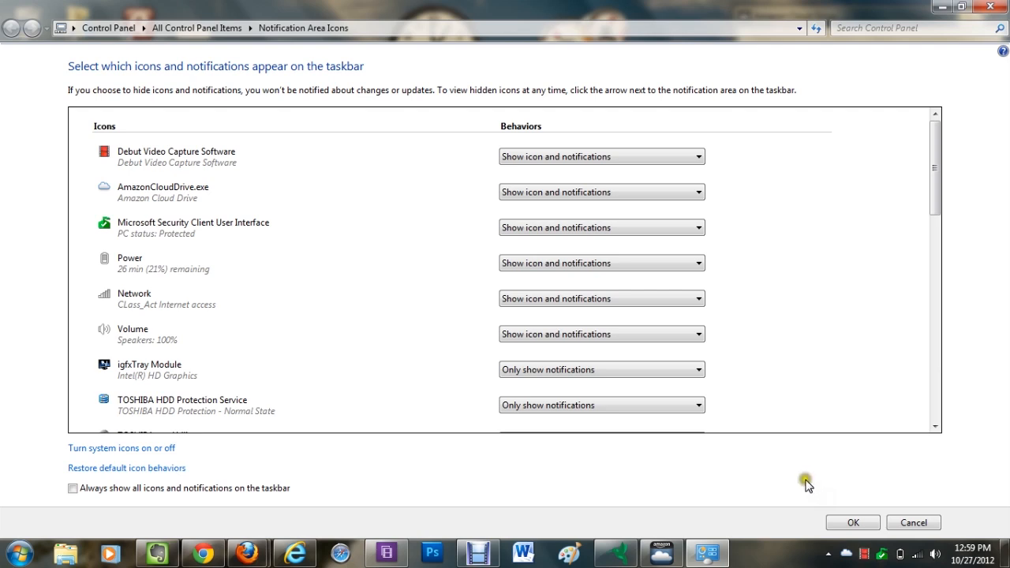
mouse_move(852, 523)
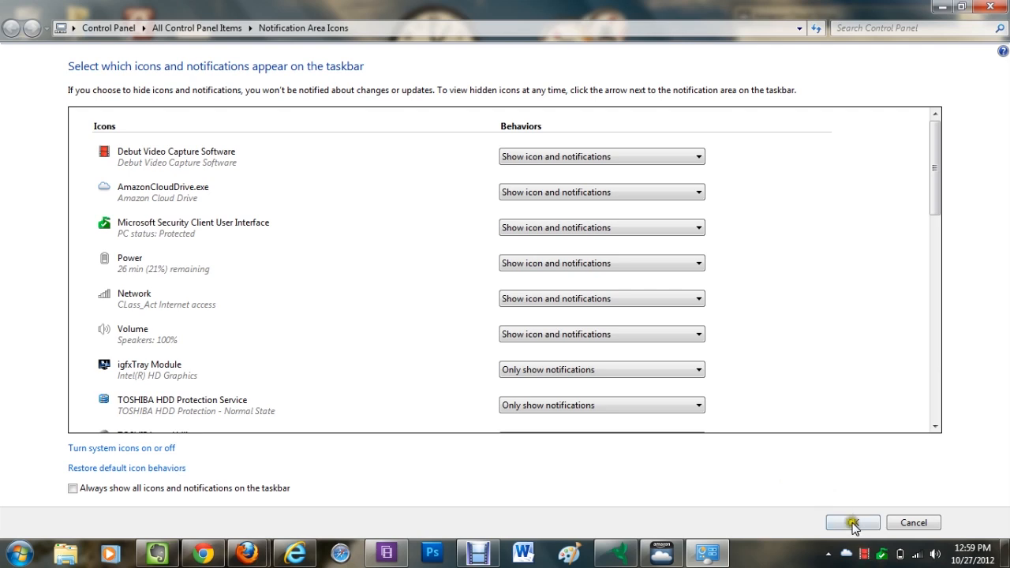
left_click(852, 521)
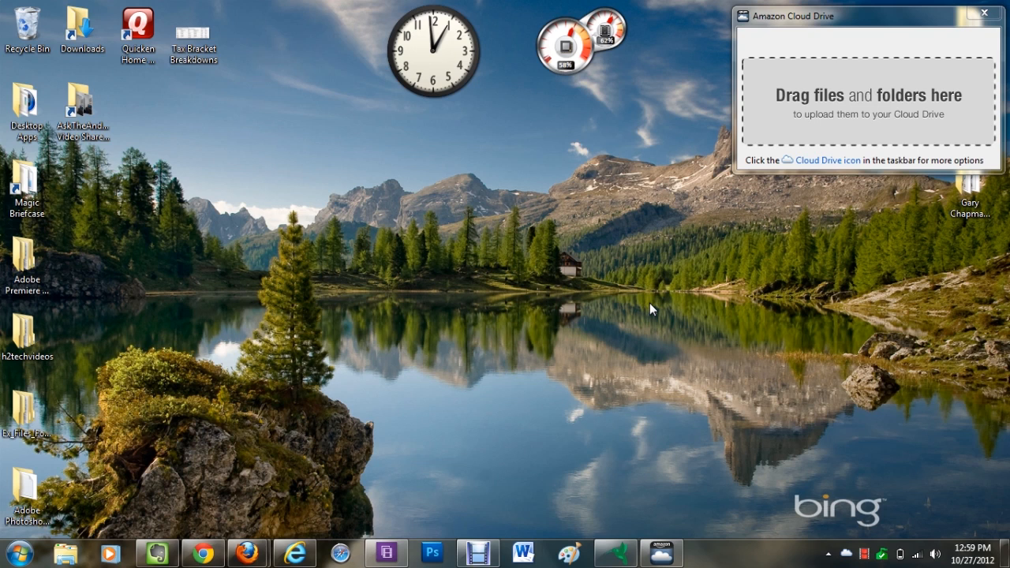
mouse_move(890, 108)
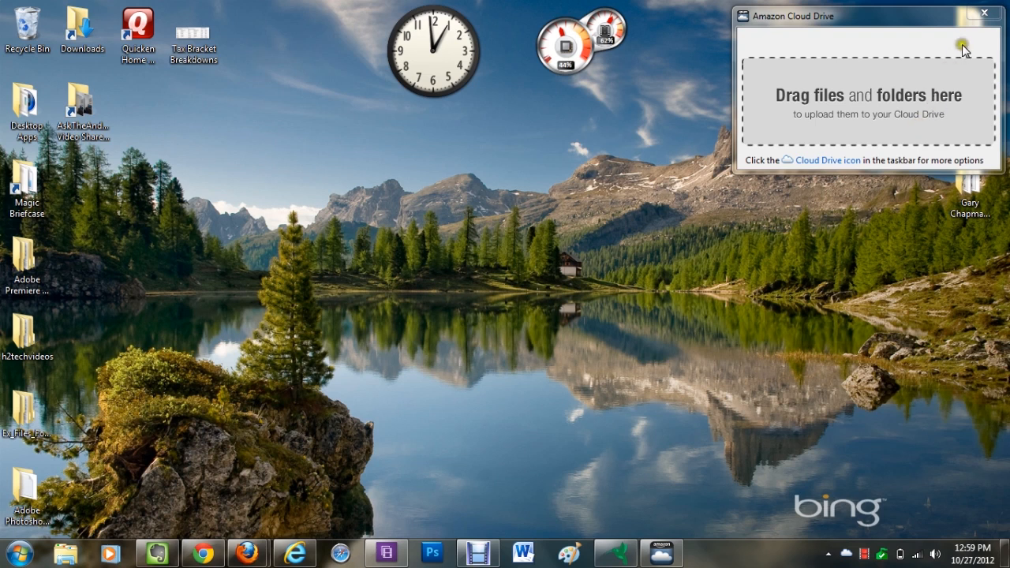
- Close the upload window, then reopen it from the Cloud Drive tray icon menu
left_click(999, 12)
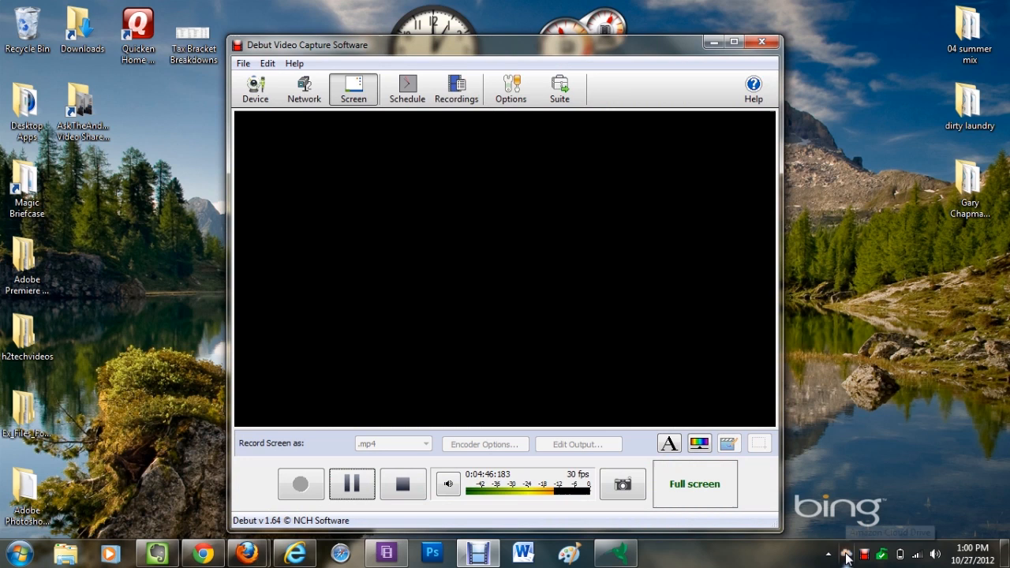
mouse_move(691, 42)
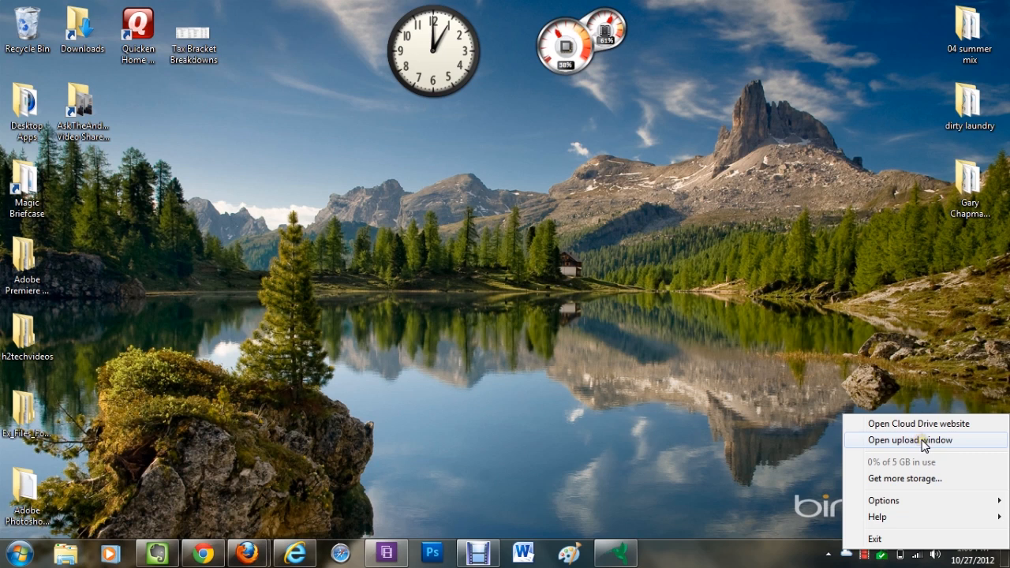
left_click(913, 440)
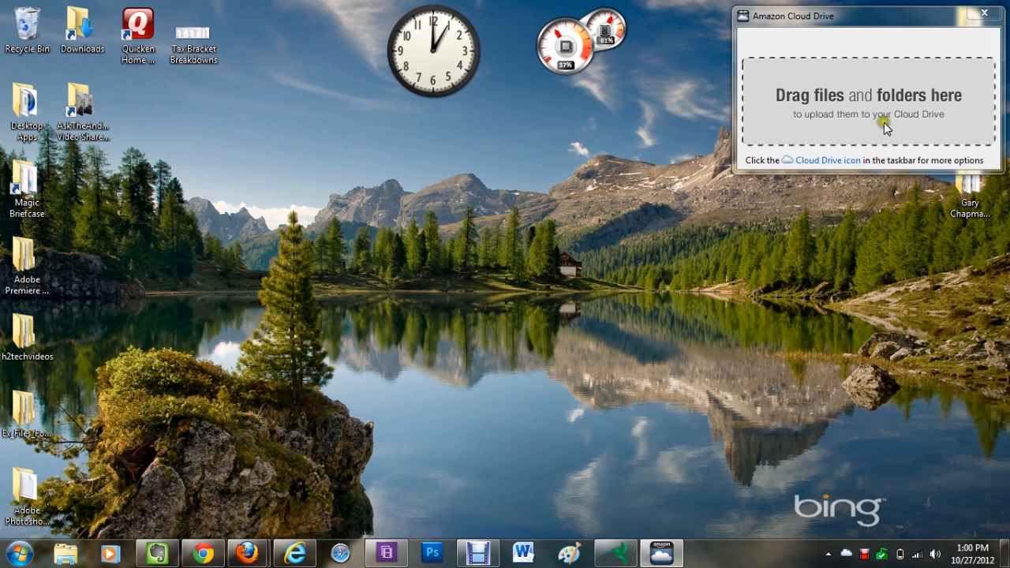
mouse_move(548, 367)
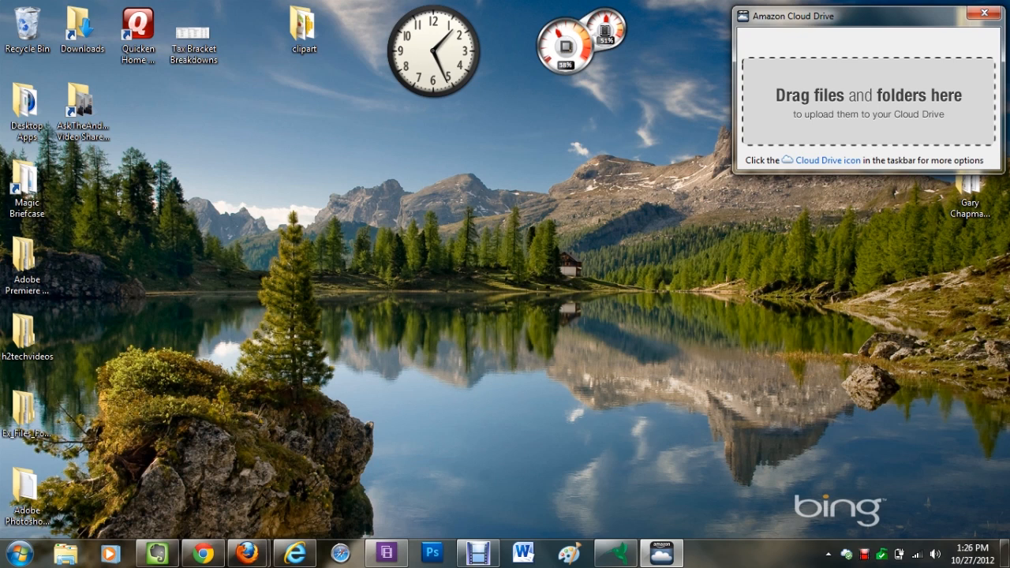
mouse_move(879, 62)
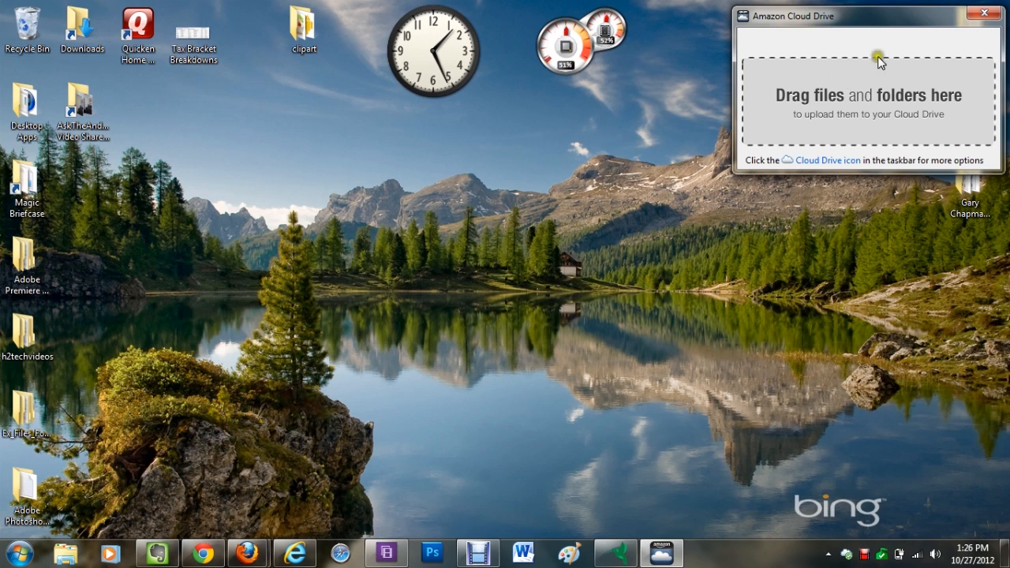
mouse_move(379, 108)
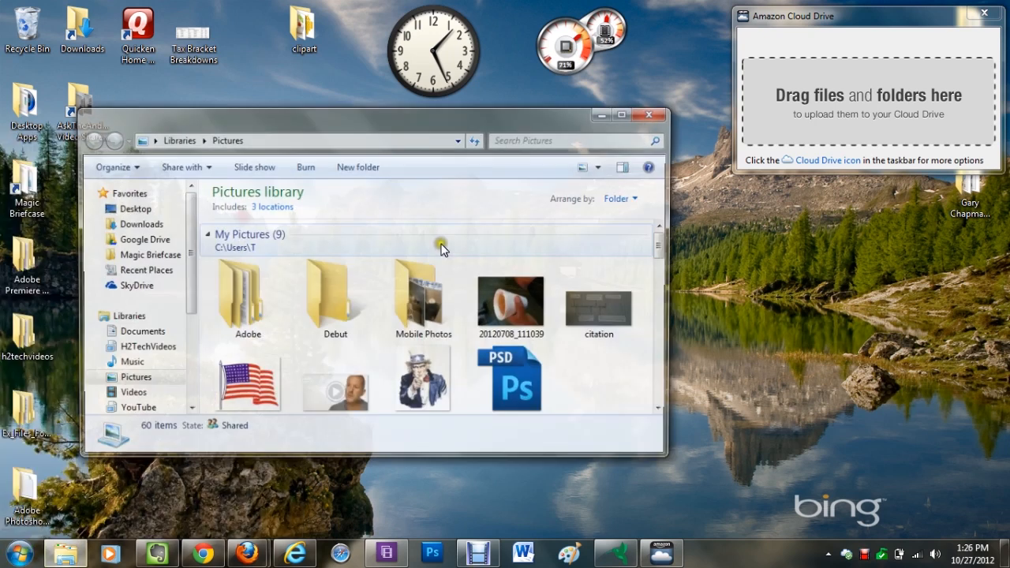
mouse_move(513, 303)
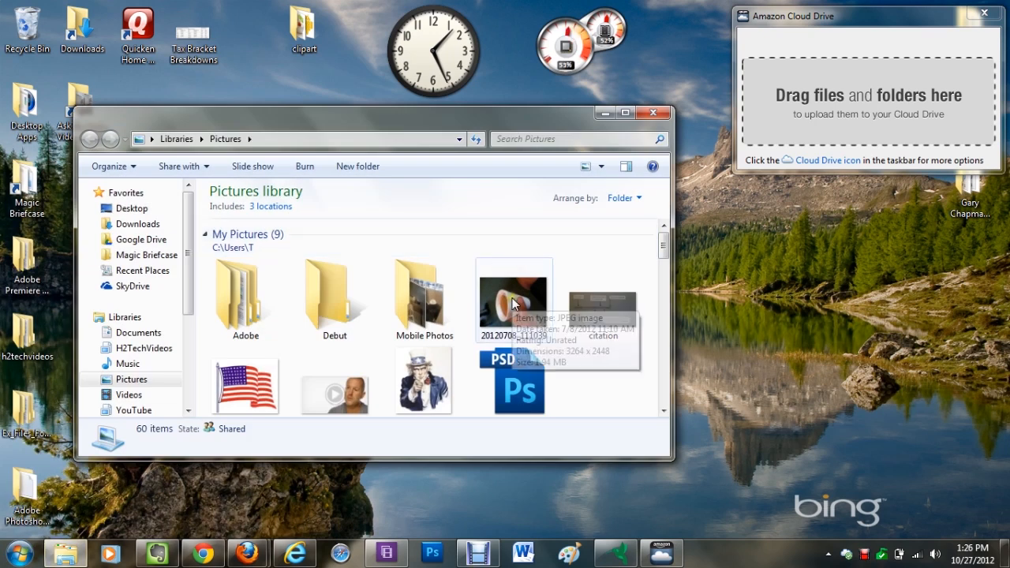
- Select pictures in the Pictures library and drag unclesam onto the Cloud Drive window
left_click(514, 296)
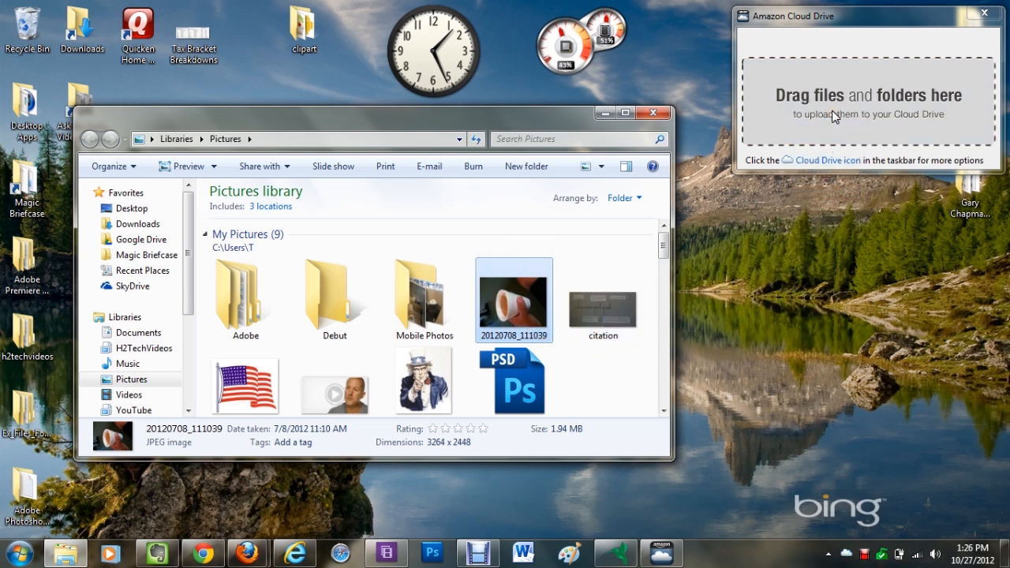
mouse_move(834, 114)
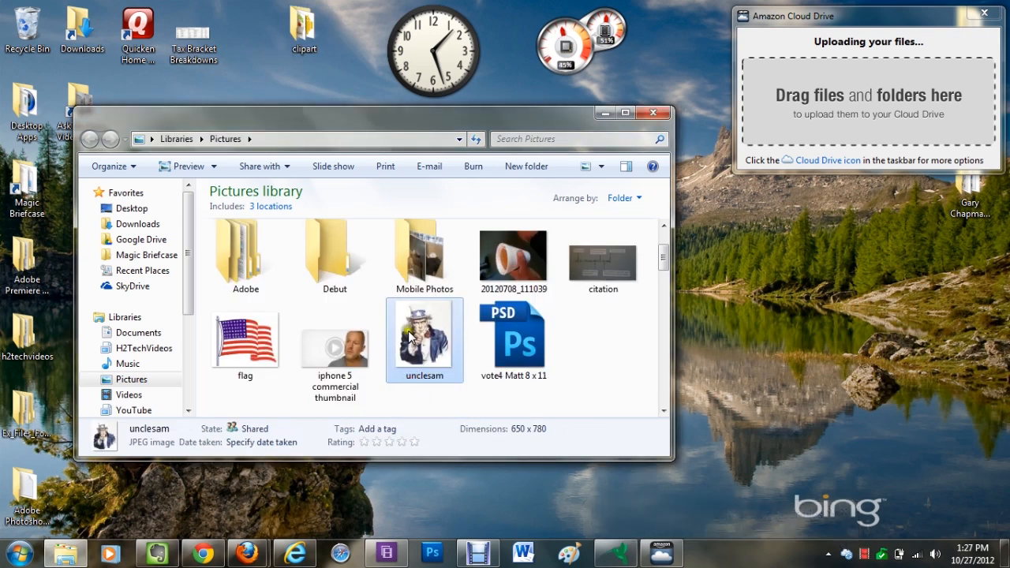
mouse_move(722, 152)
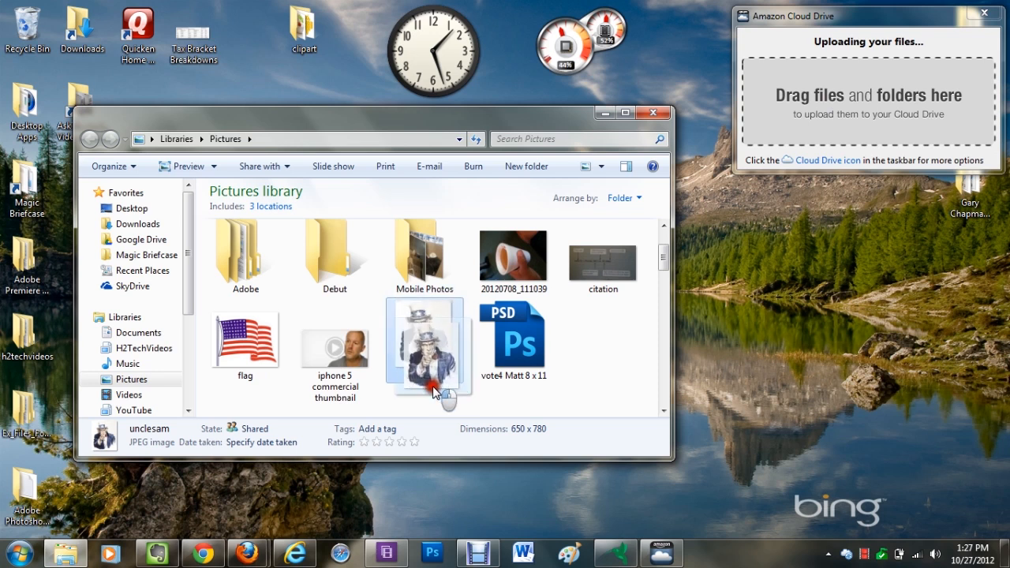
left_click_drag(426, 355, 849, 525)
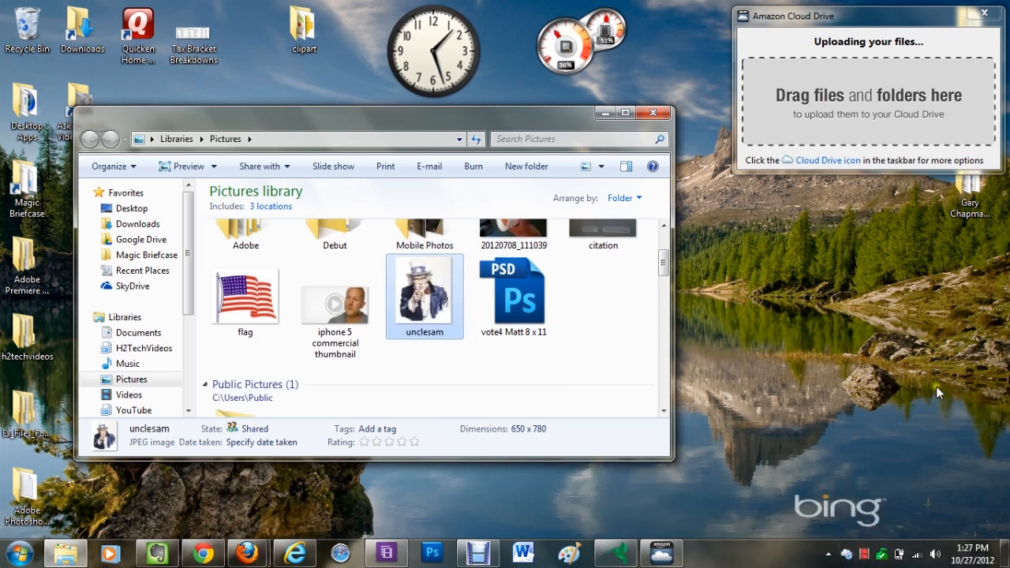
mouse_move(742, 527)
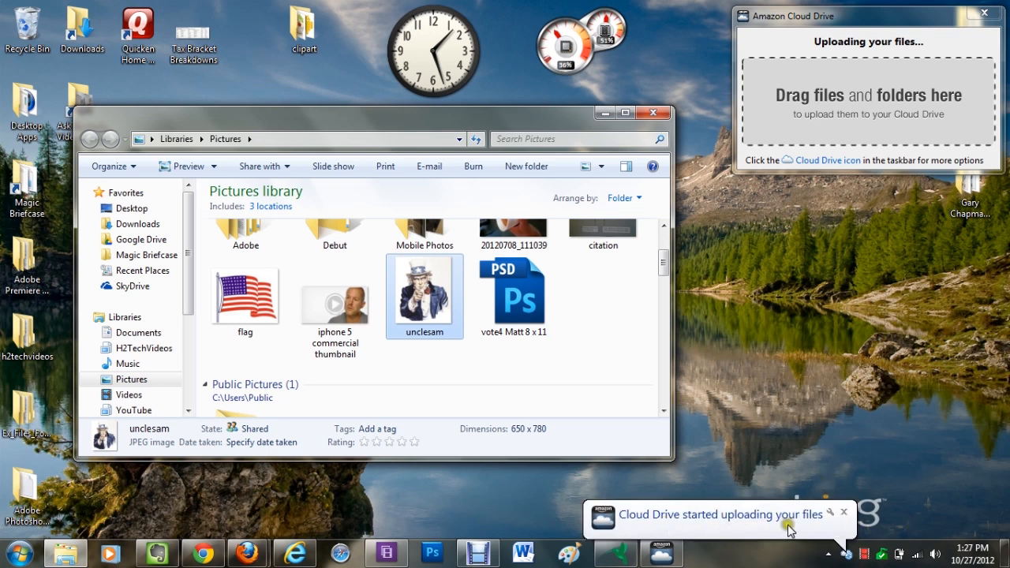
mouse_move(785, 453)
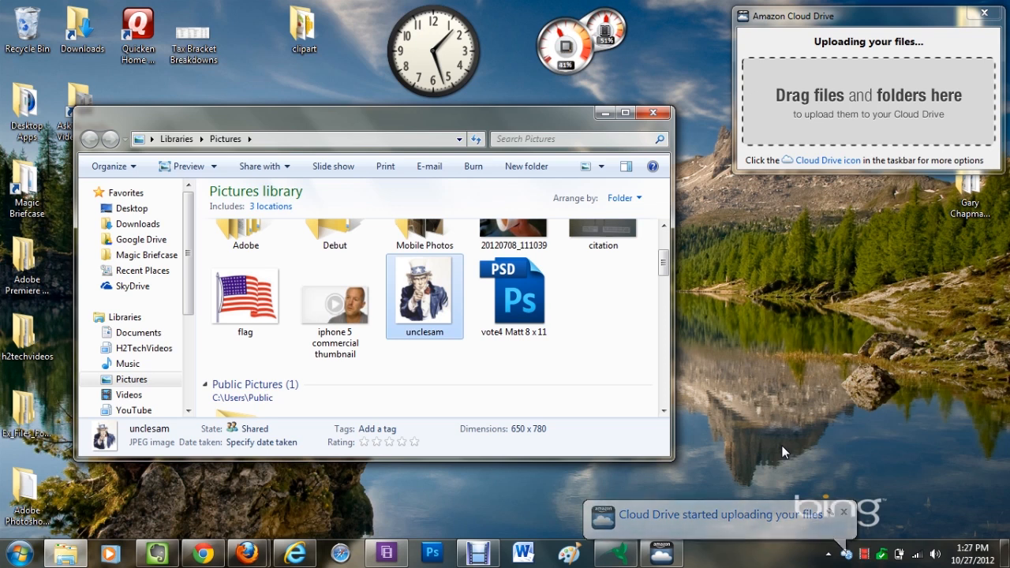
- Send the flag picture to Amazon Cloud Drive, then close the Pictures library window
left_click(244, 296)
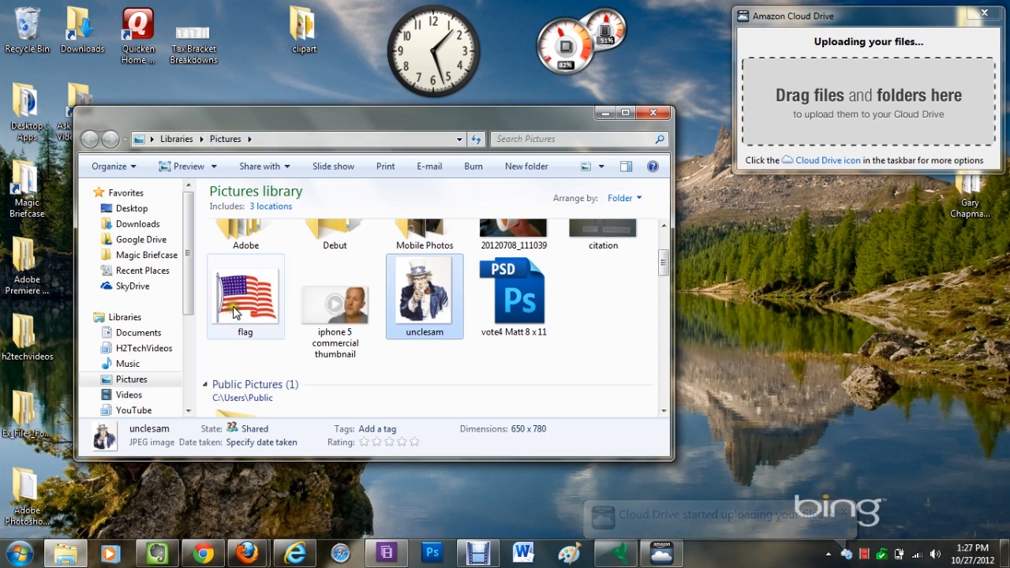
left_click(244, 295)
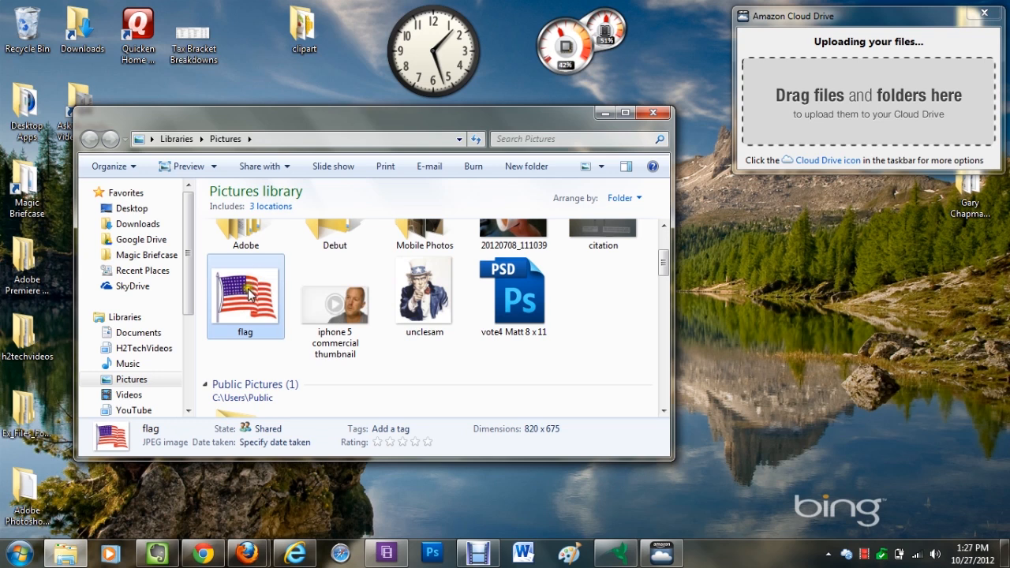
right_click(245, 296)
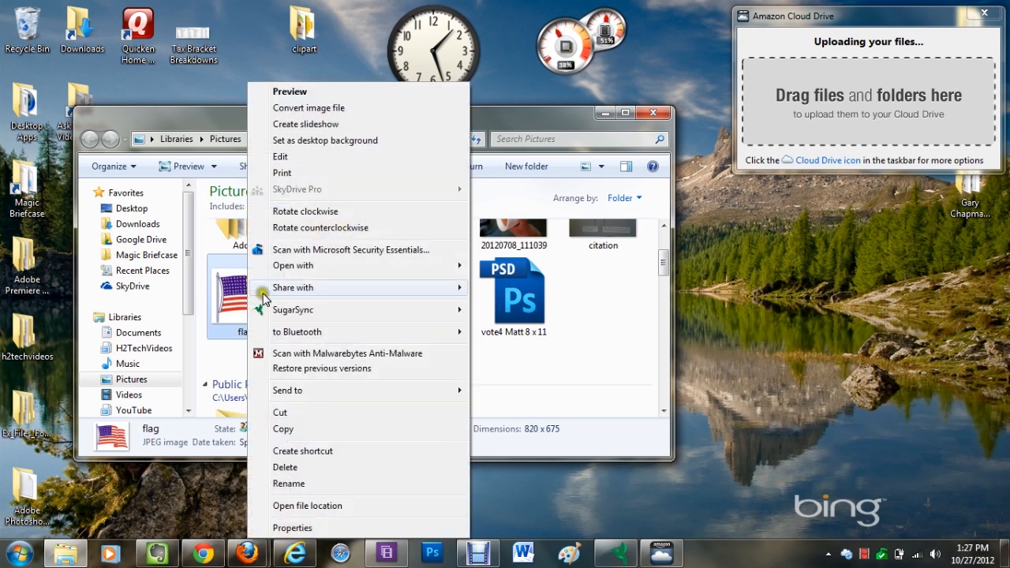
mouse_move(314, 108)
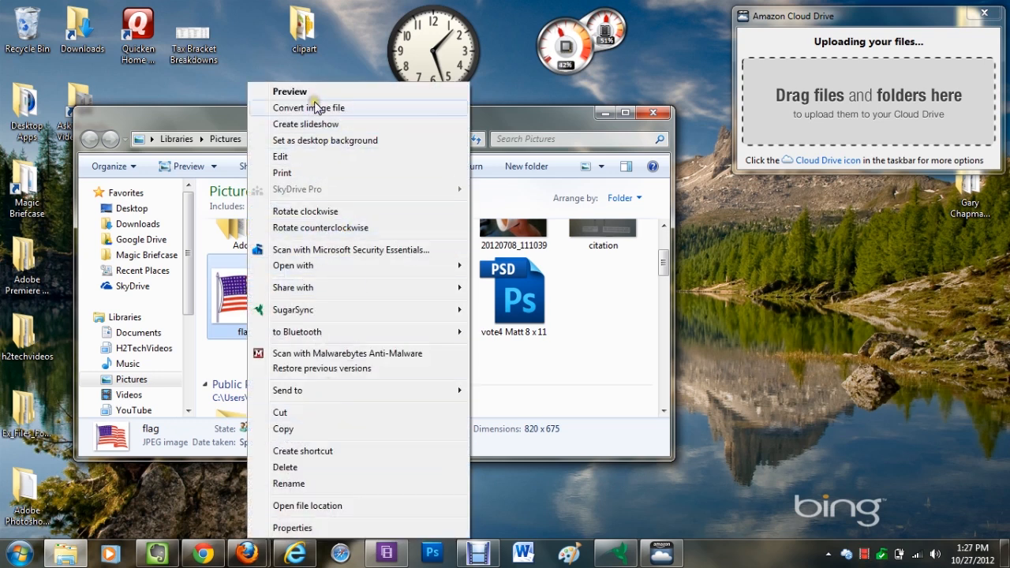
mouse_move(288, 390)
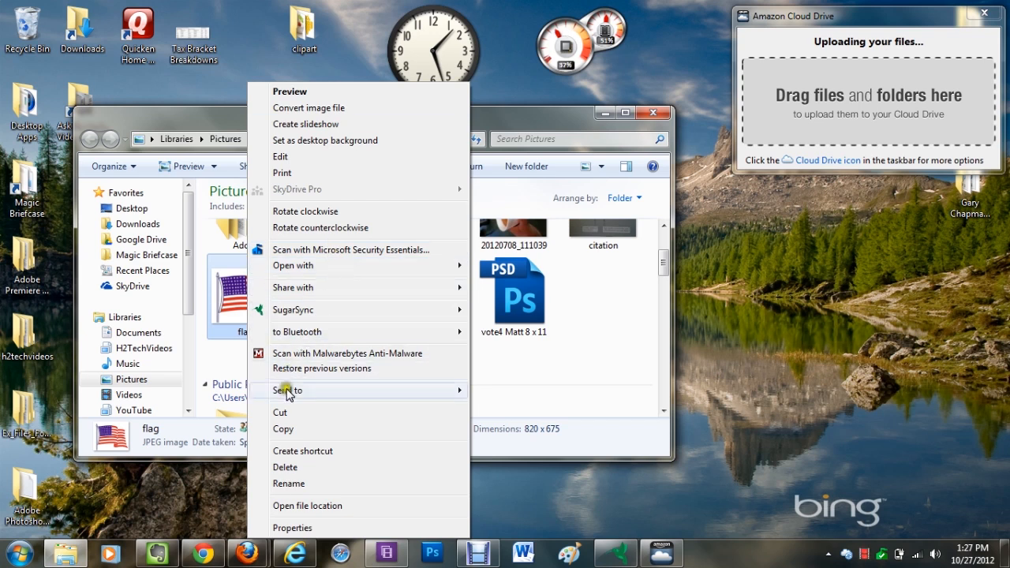
mouse_move(469, 398)
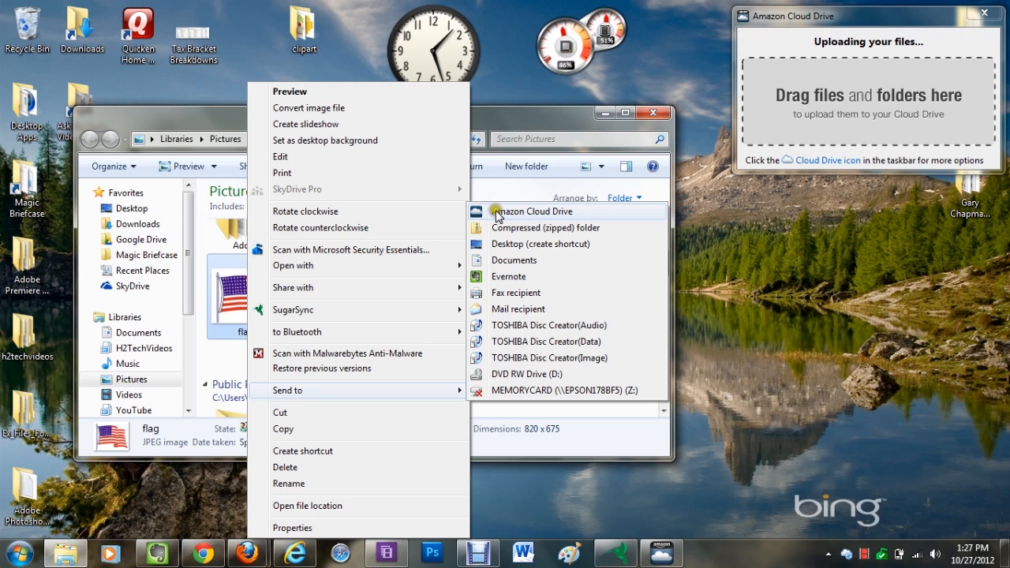
mouse_move(519, 215)
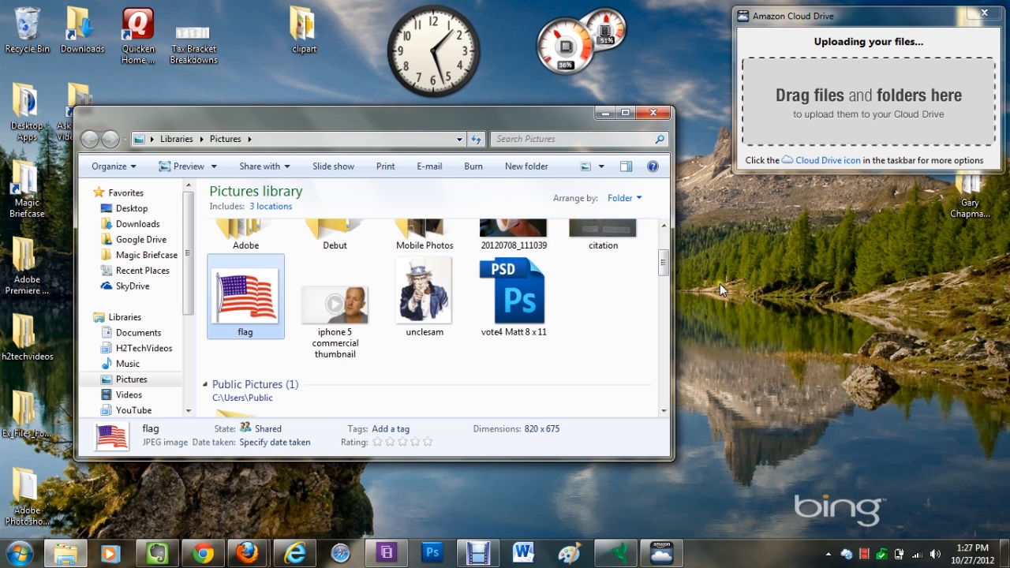
mouse_move(760, 530)
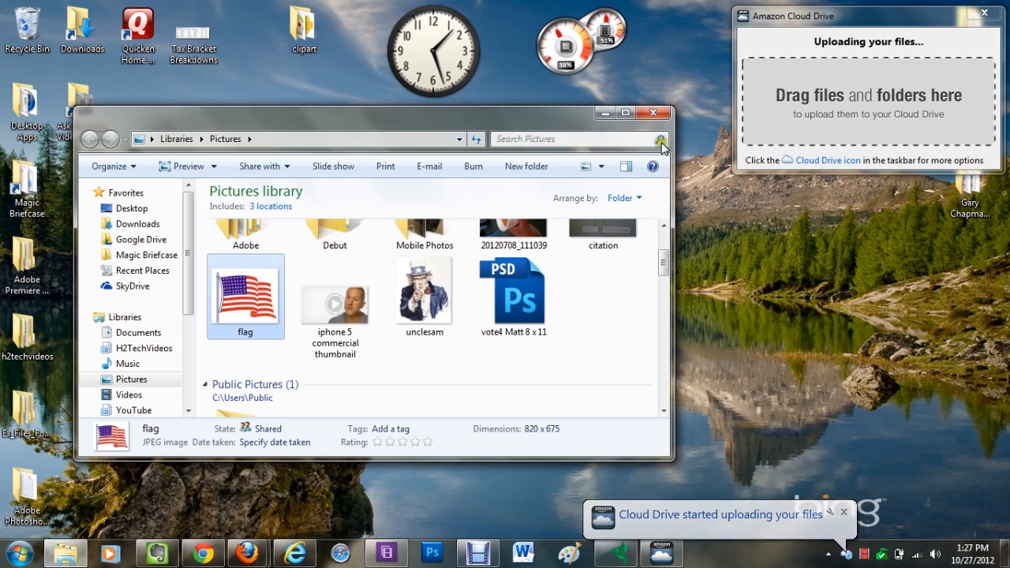
left_click(653, 112)
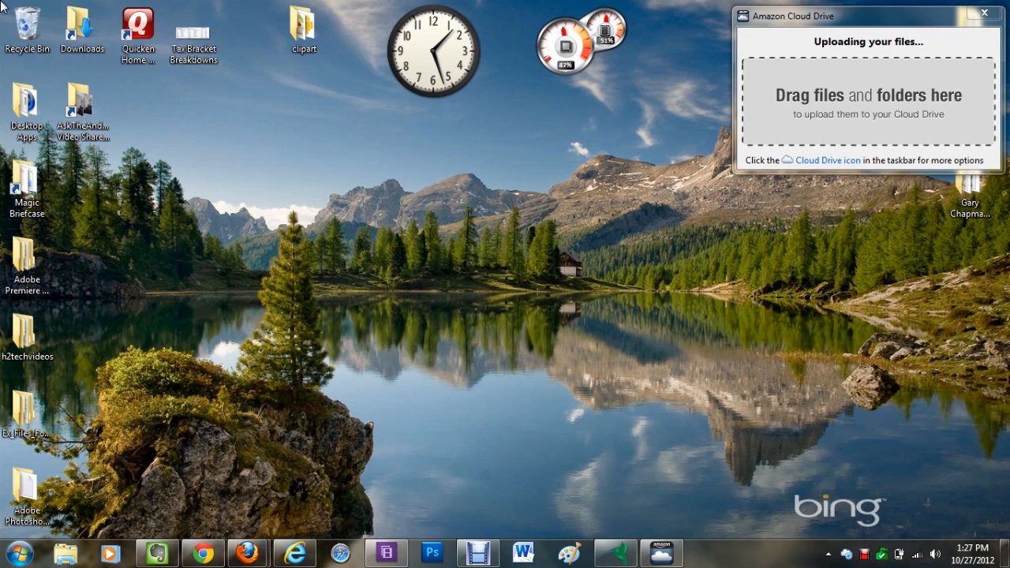
mouse_move(303, 30)
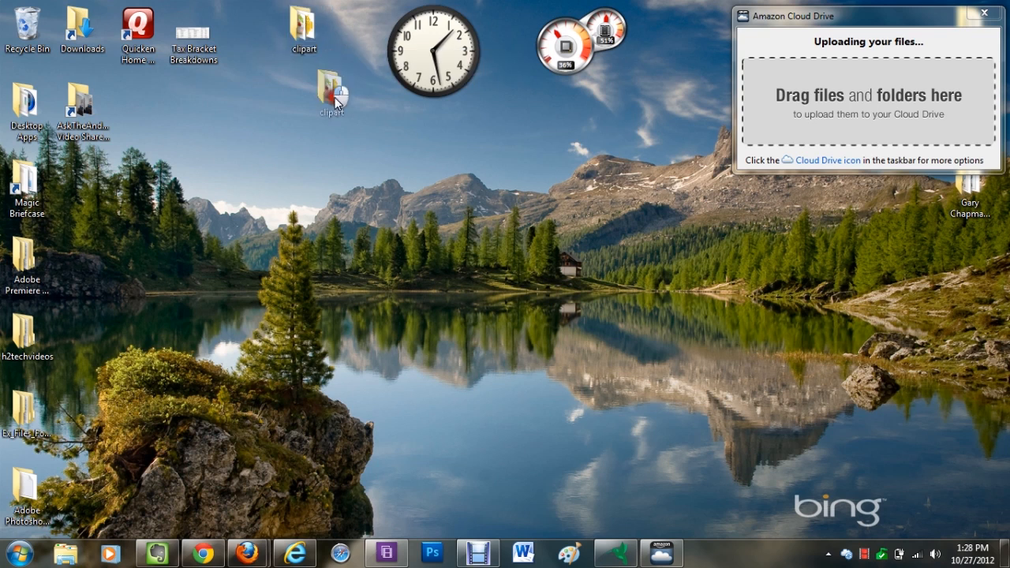
- Send the desktop clipart folder to Amazon Cloud Drive via its right-click menu
left_click_drag(331, 90, 750, 402)
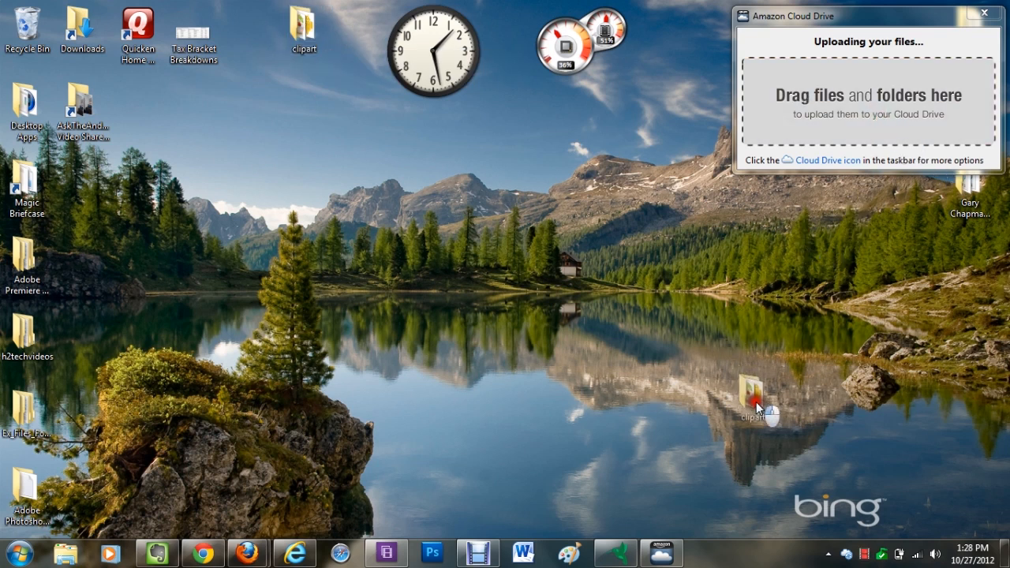
left_click_drag(754, 402, 304, 35)
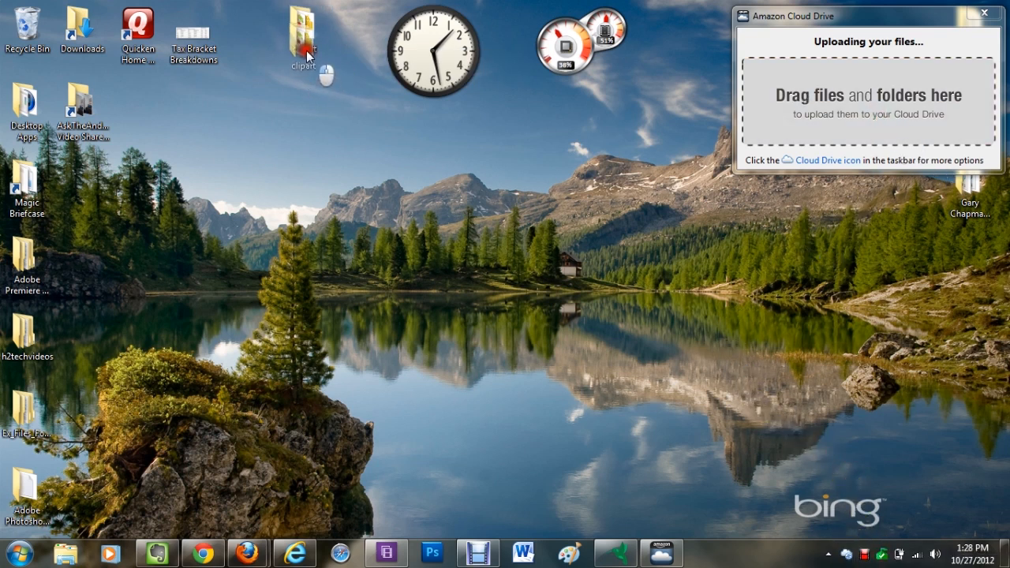
right_click(304, 31)
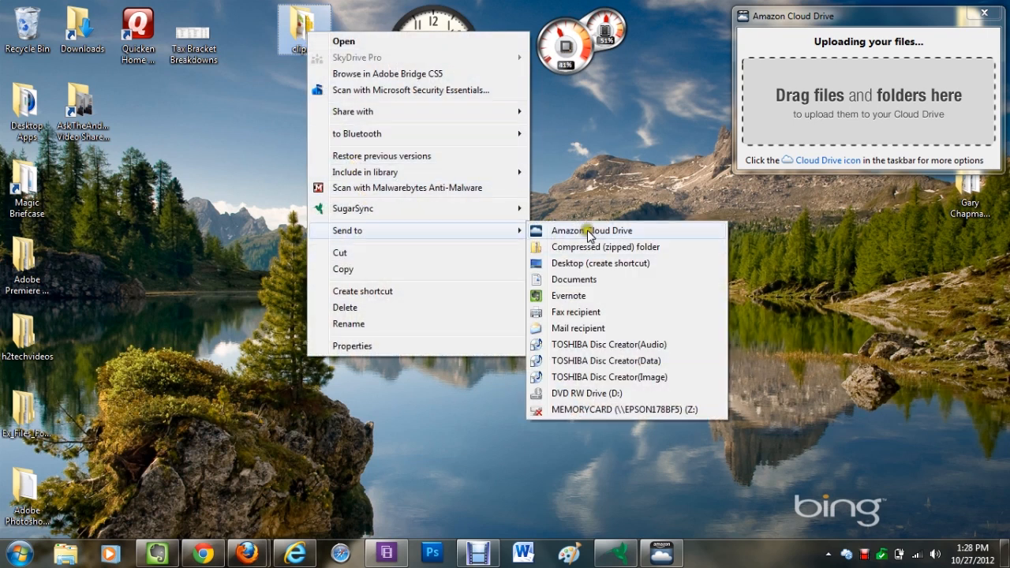
left_click(591, 229)
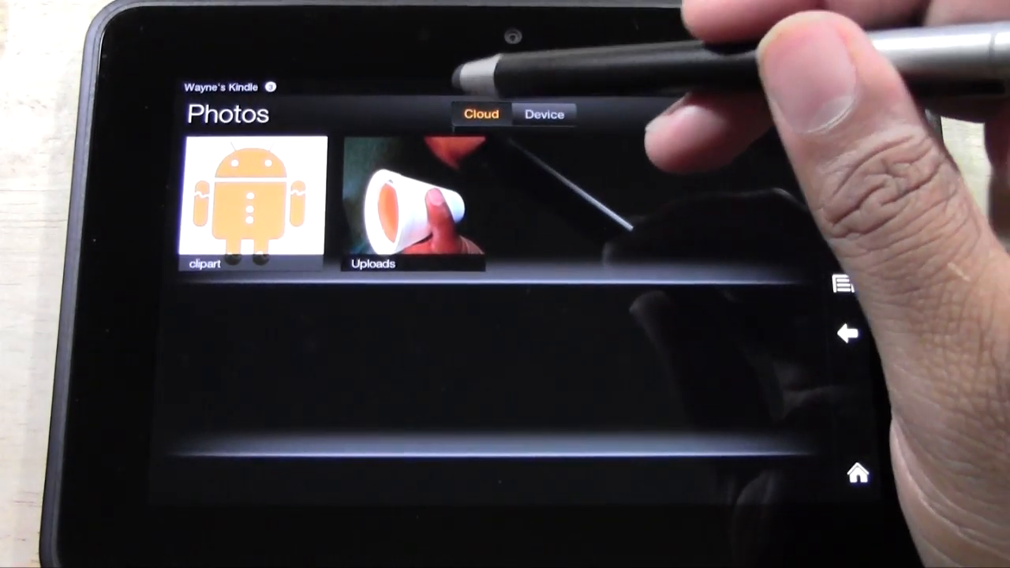
- Show the Cloud albums and open the Uploads album
left_click(544, 115)
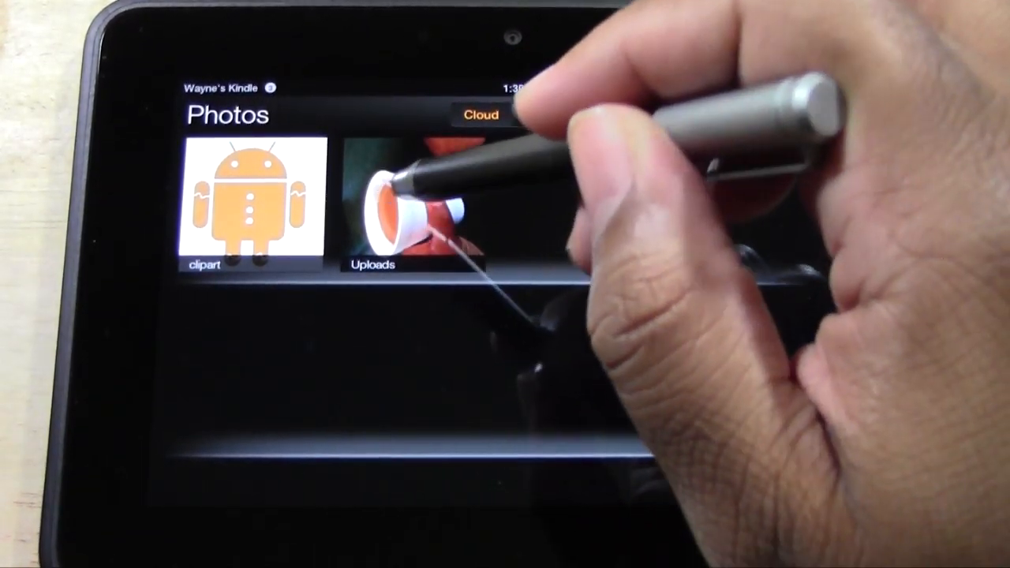
left_click(411, 197)
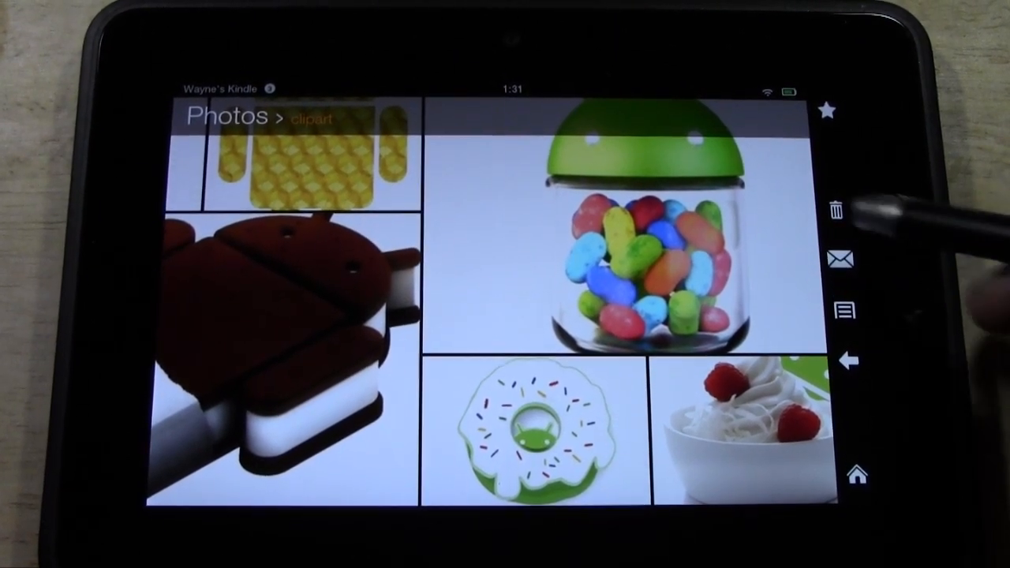
- Start the e-mail selection and tick a clipart photo to send
left_click(845, 256)
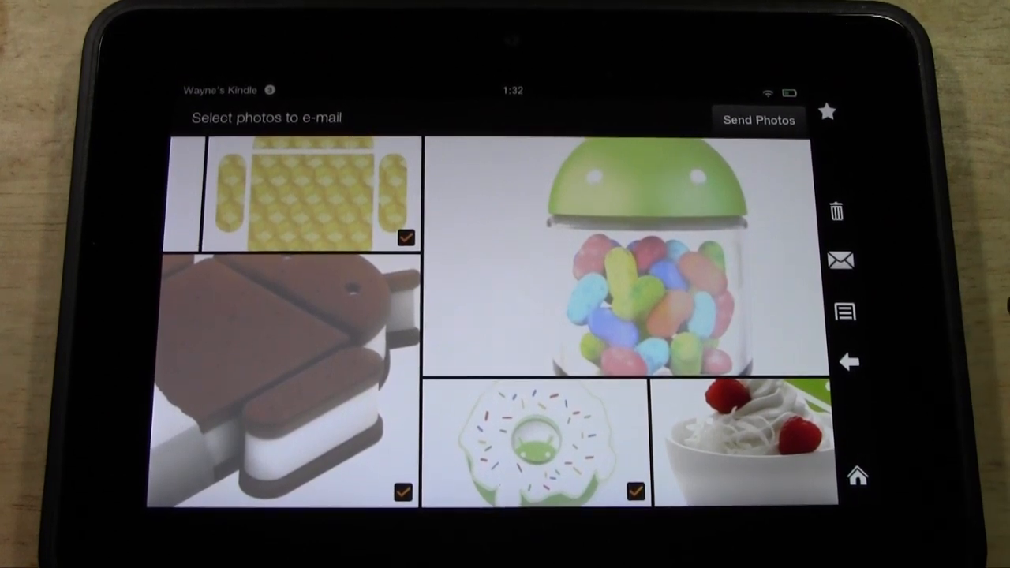
left_click(849, 361)
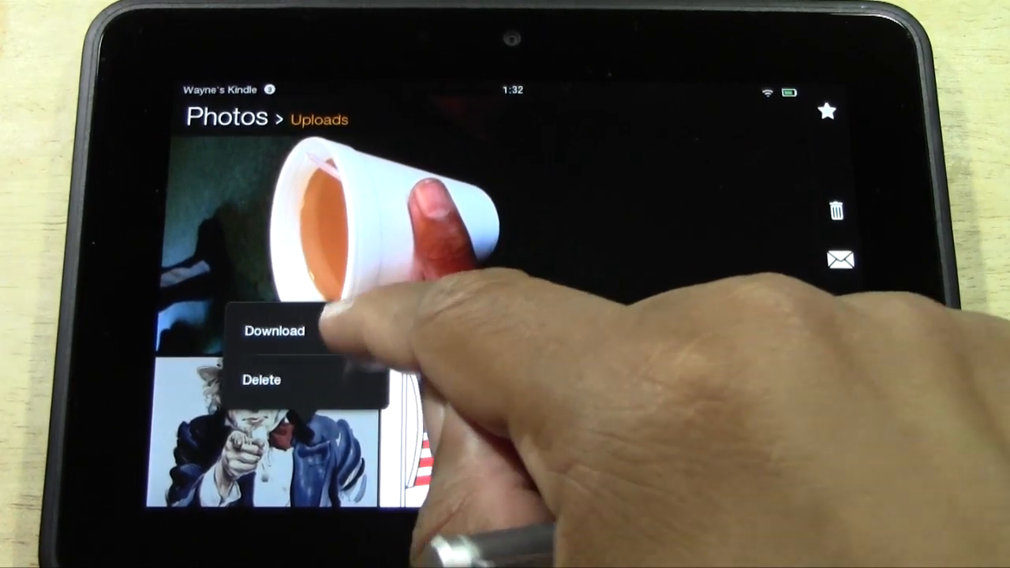
- Download the cup photo from Uploads onto the Kindle
left_click(272, 331)
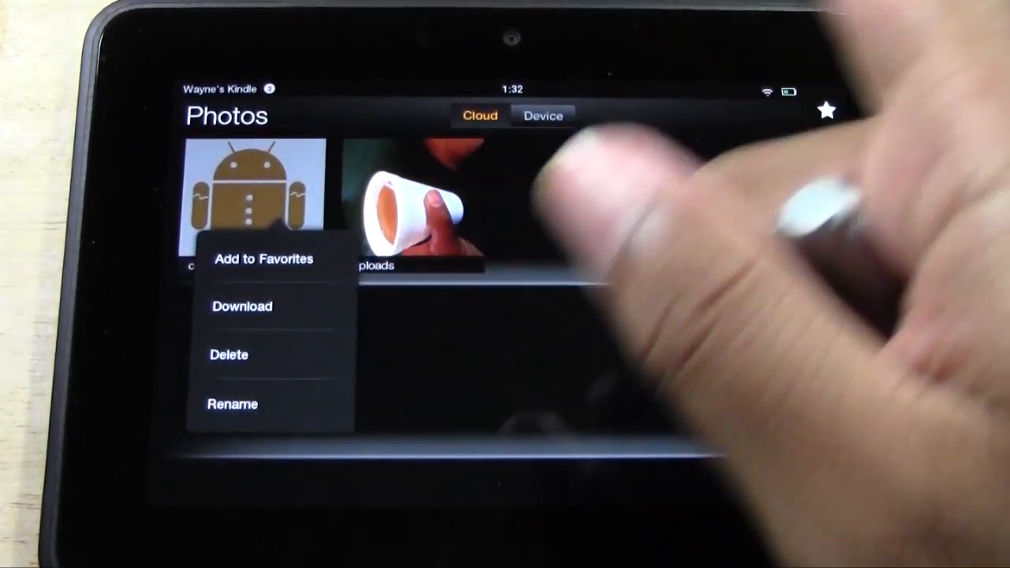
- Choose Download on the clipart album in the Cloud view
left_click(242, 307)
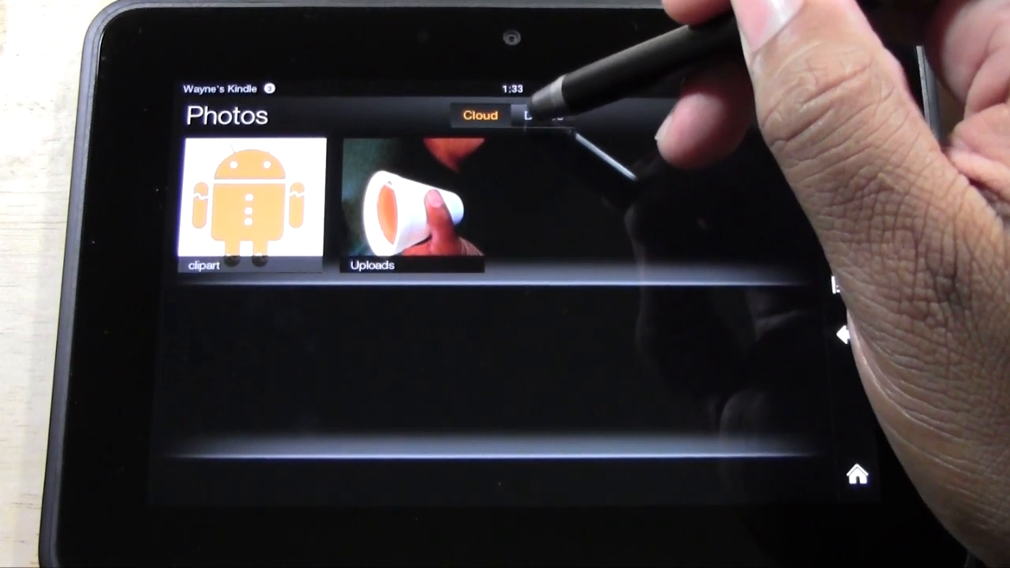
- Switch to the Device albums and open the downloaded clipart album
left_click(543, 115)
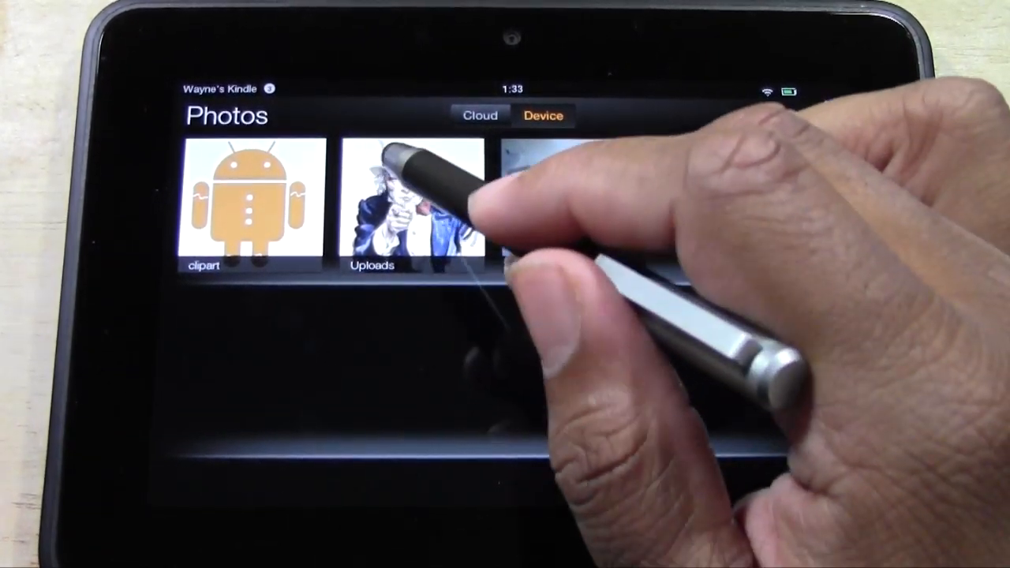
left_click(251, 205)
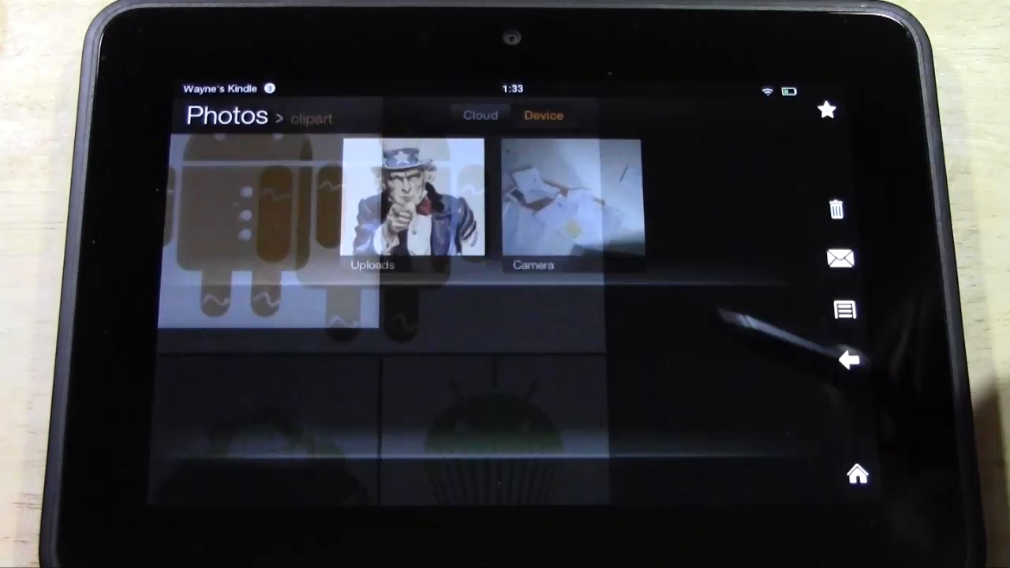